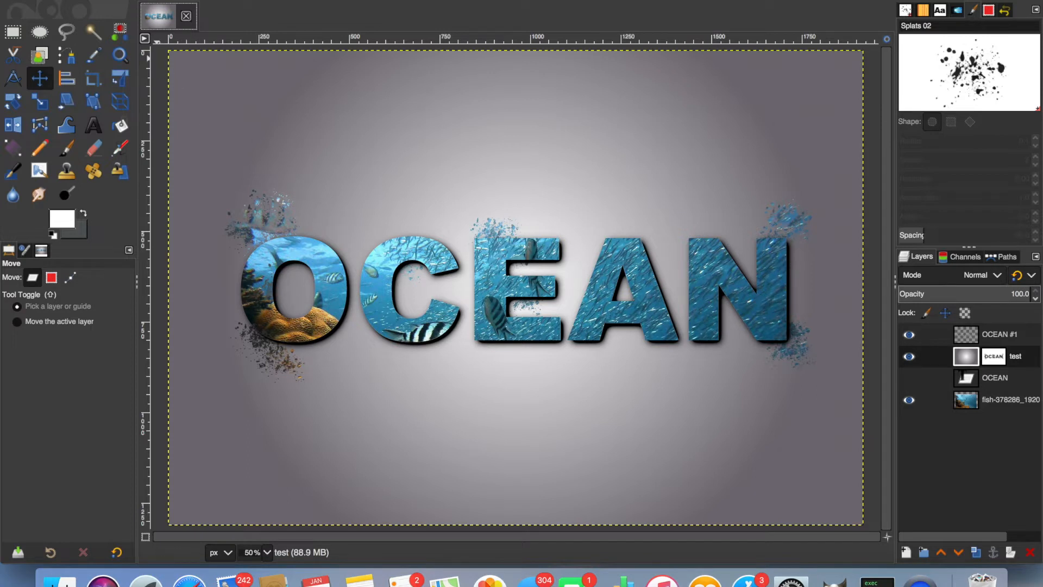
- Open fish-378286_1920.jpg from the Desktop as a new image
left_click(160, 3)
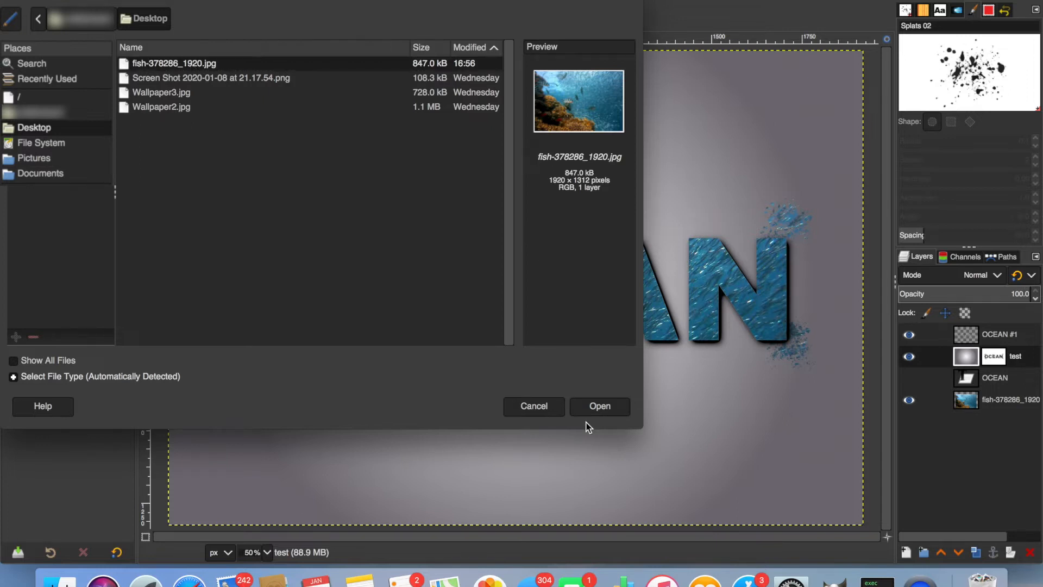
left_click(599, 406)
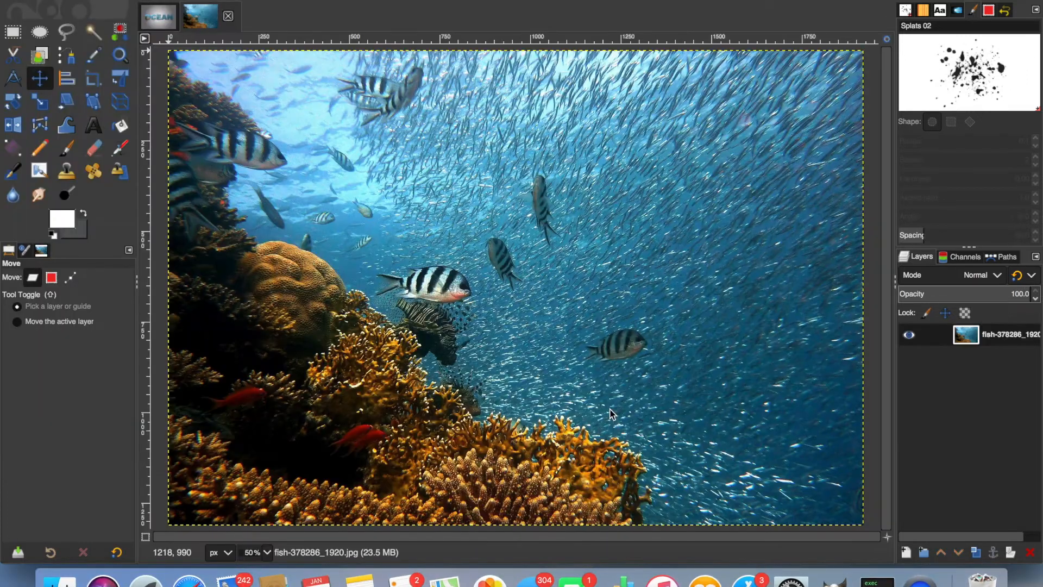
mouse_move(620, 353)
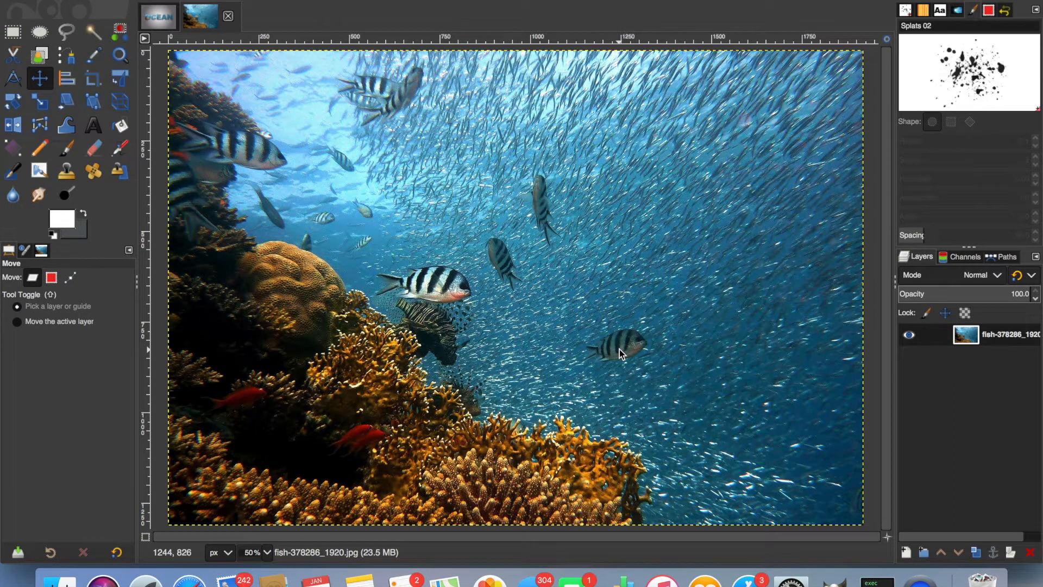
mouse_move(264, 241)
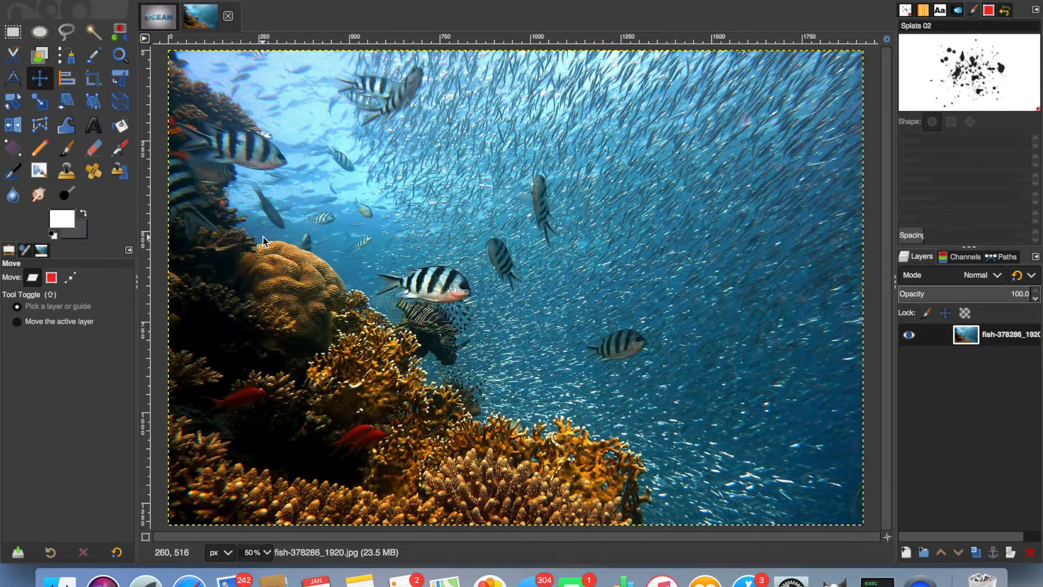
mouse_move(93, 125)
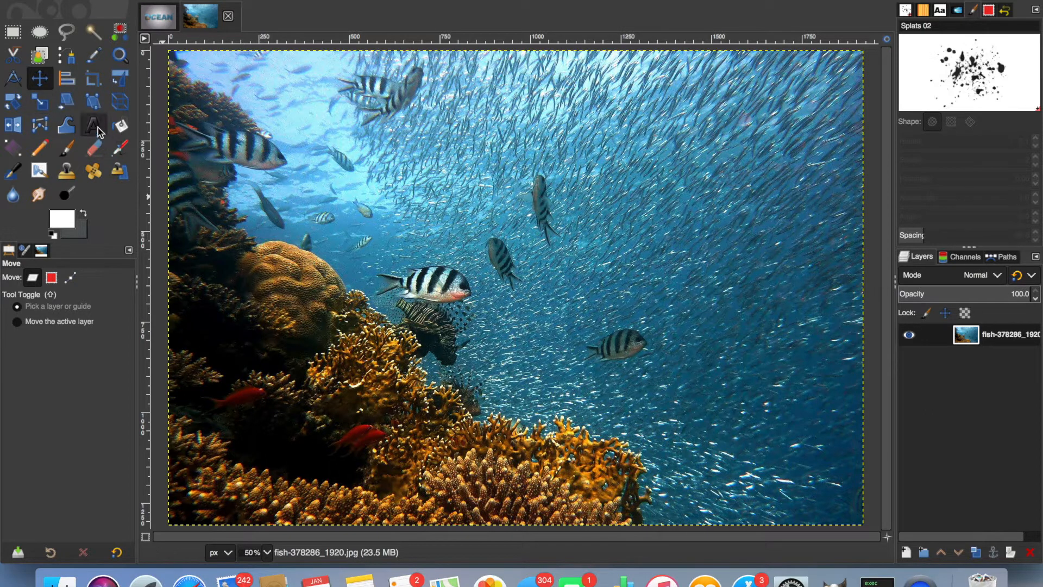
- Select the Text tool and raise the font size to 430 px in white Arial Black Heavy
left_click(93, 125)
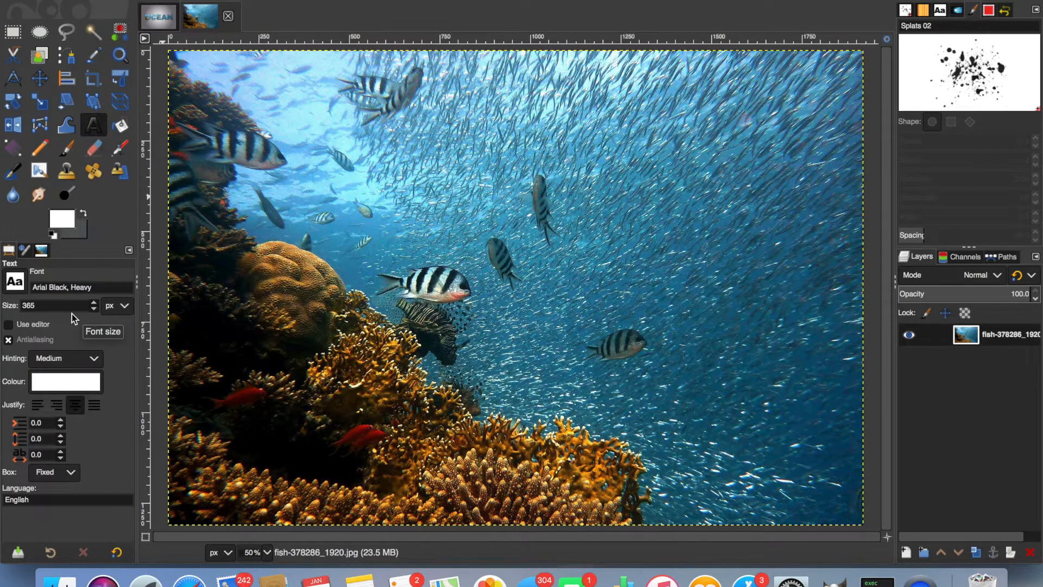
left_click(93, 309)
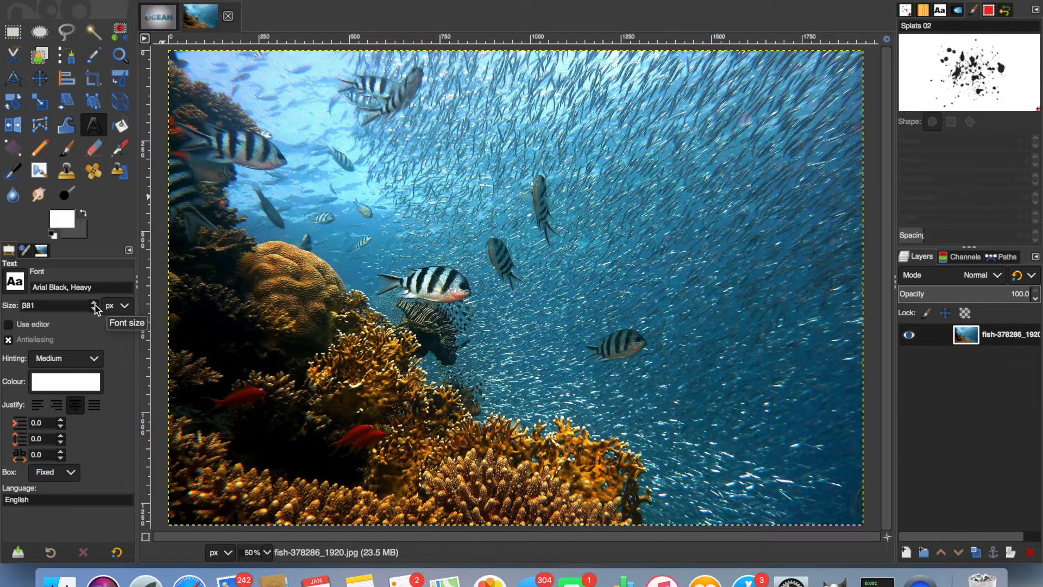
left_click(93, 302)
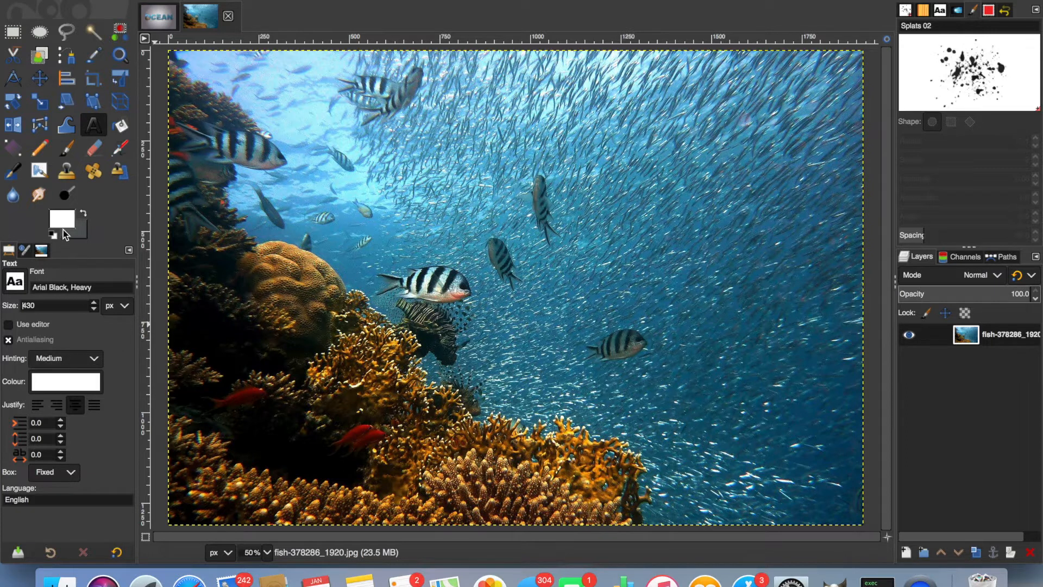
mouse_move(63, 220)
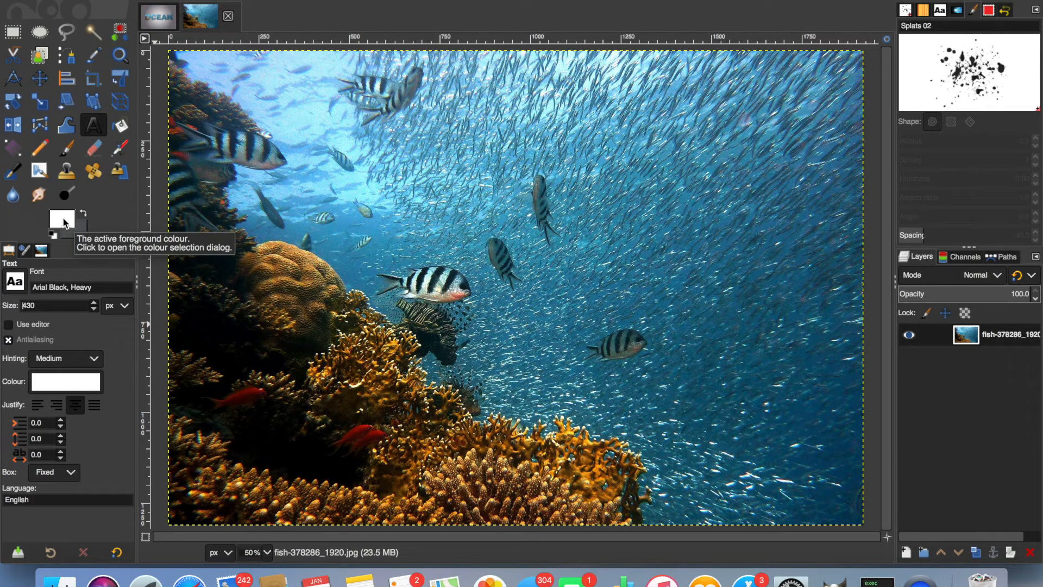
mouse_move(228, 271)
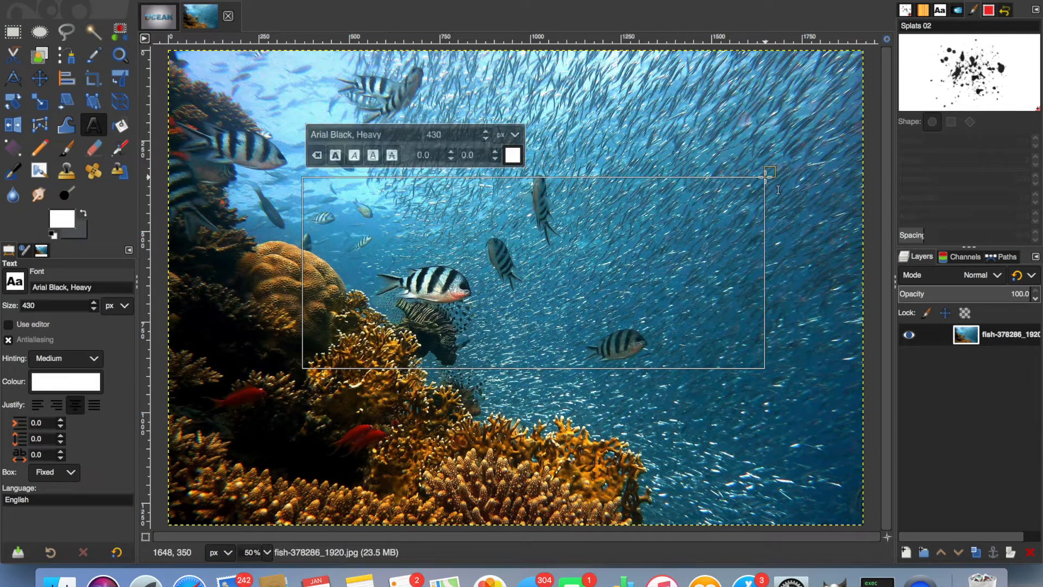
- Type OCEAN on the photo, enlarging the text box so the whole word fits
type("OC")
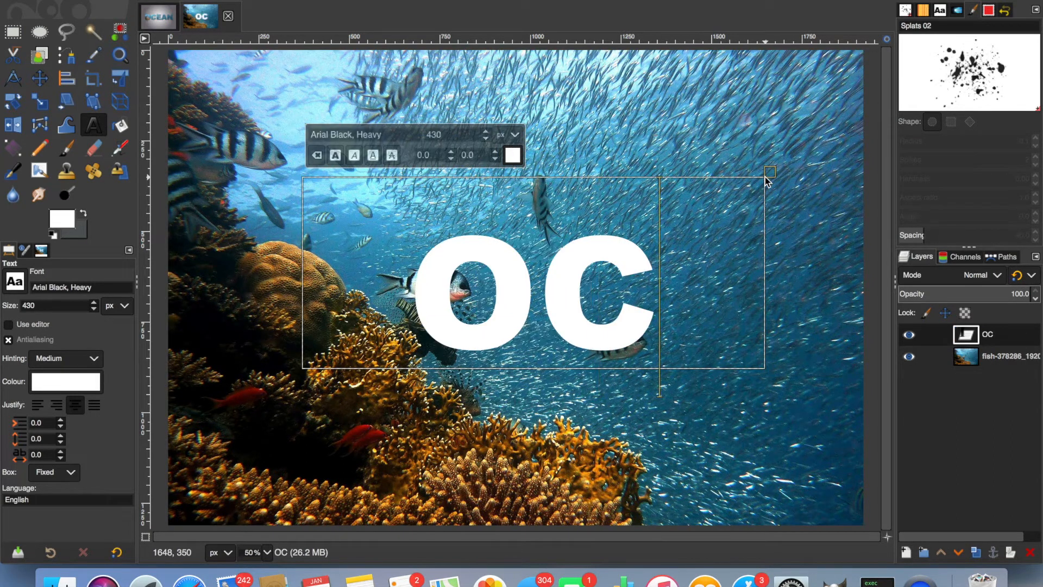
type("E")
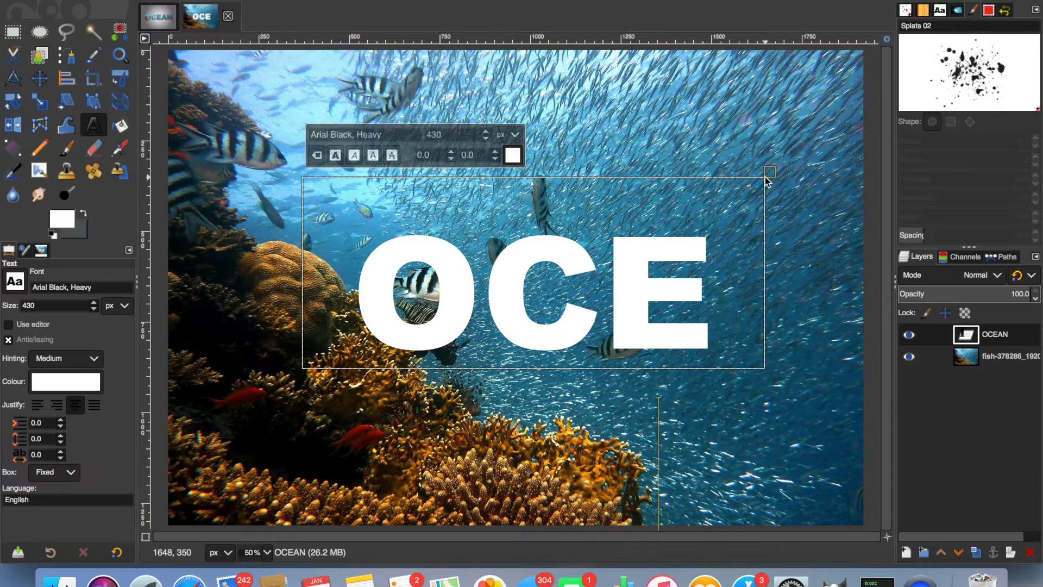
left_click_drag(770, 171, 766, 371)
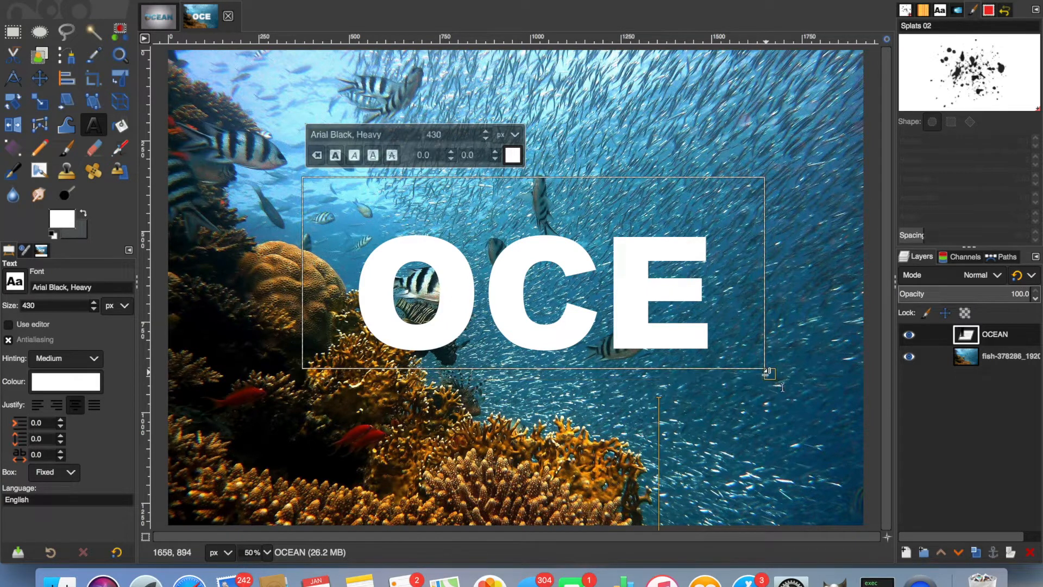
left_click_drag(768, 371, 843, 404)
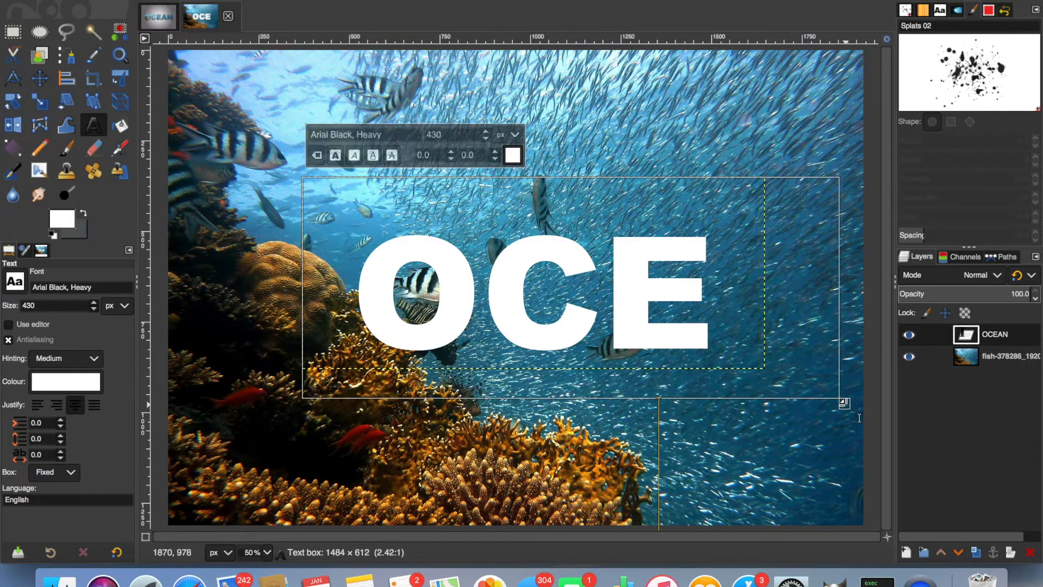
type("A")
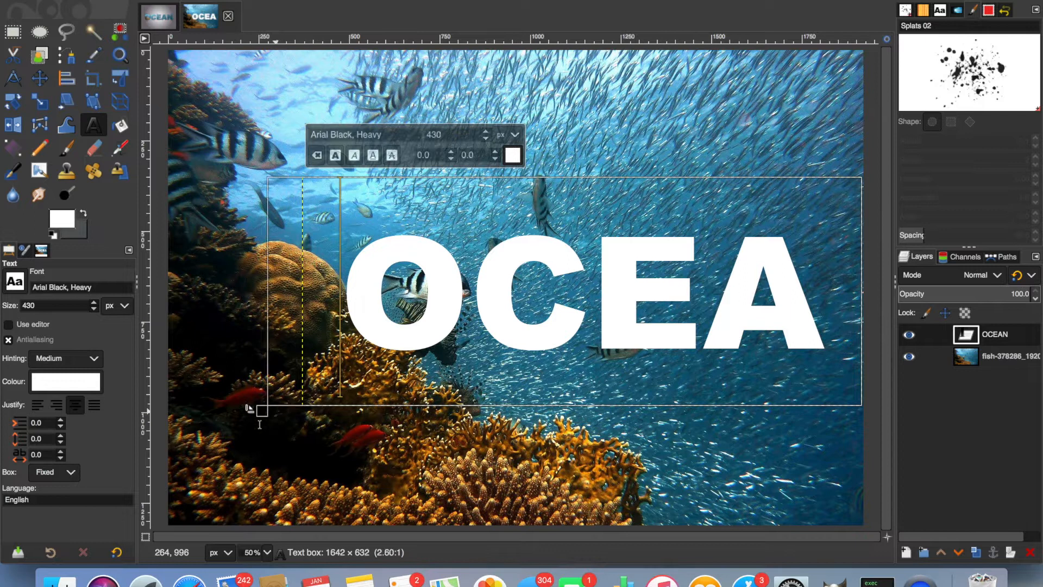
type("N")
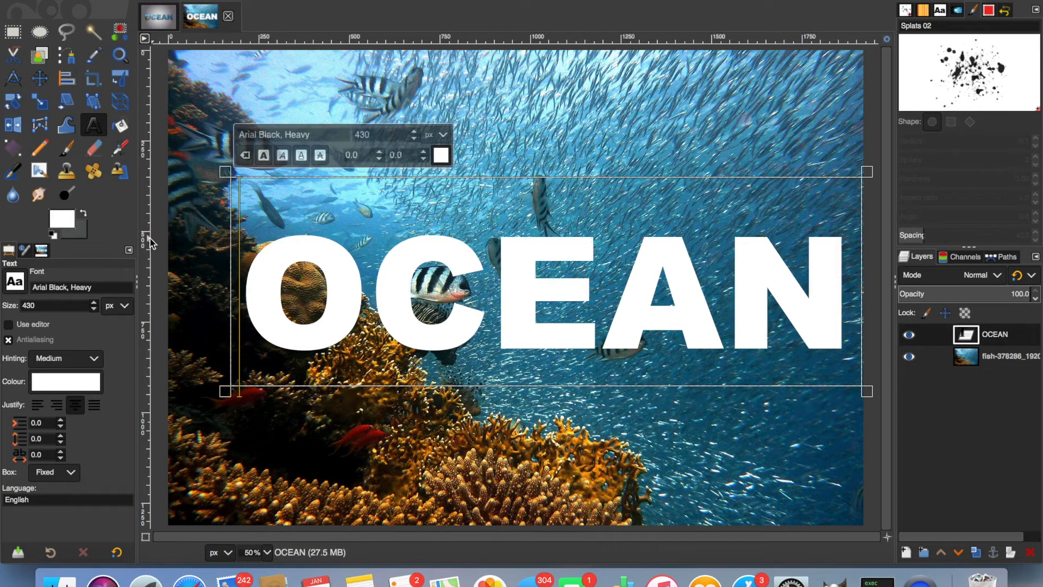
mouse_move(119, 146)
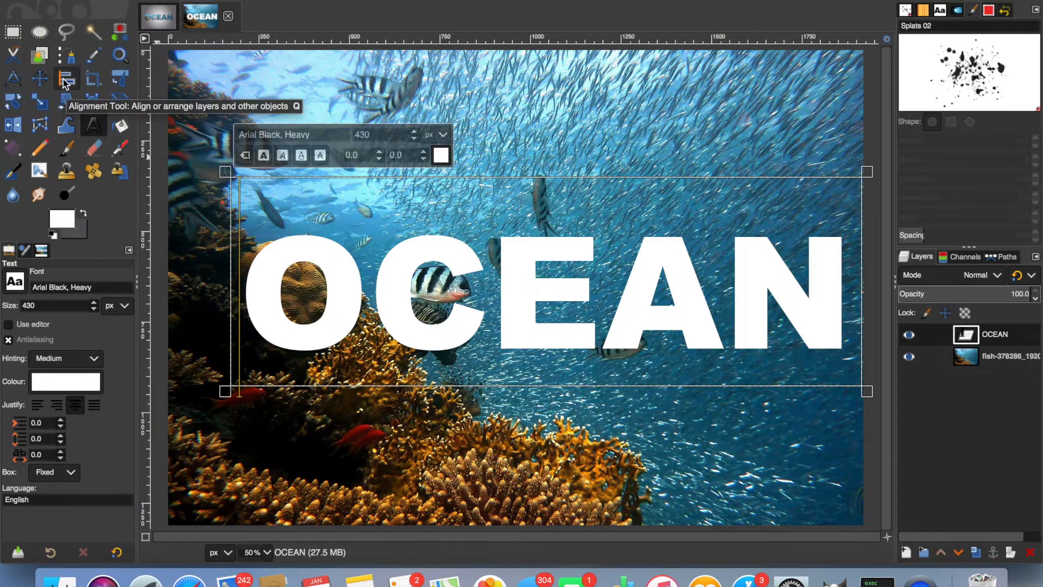
- Align the OCEAN text layer to the image centre with the Alignment tool
left_click(66, 78)
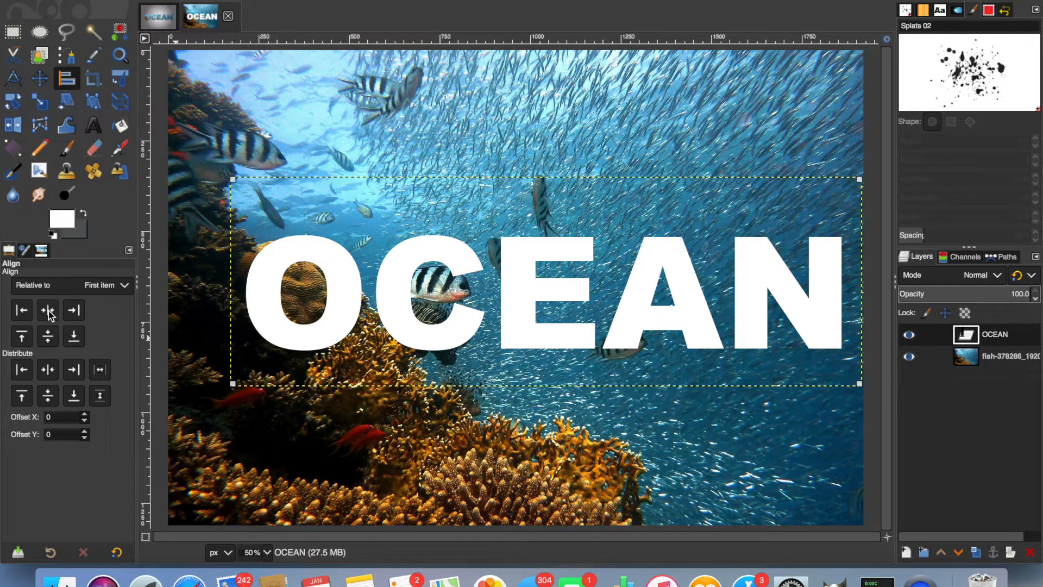
mouse_move(47, 310)
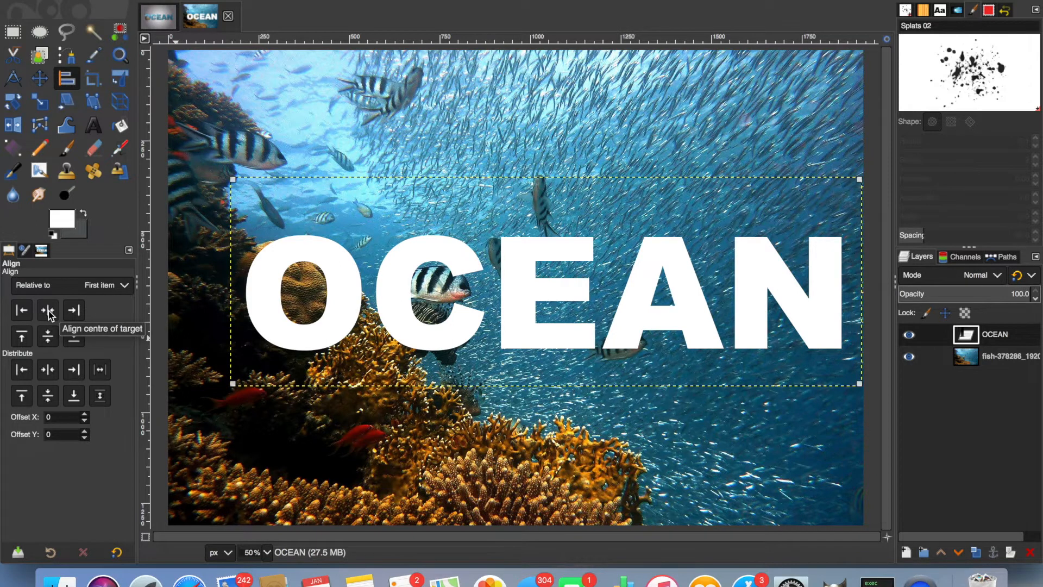
left_click(47, 310)
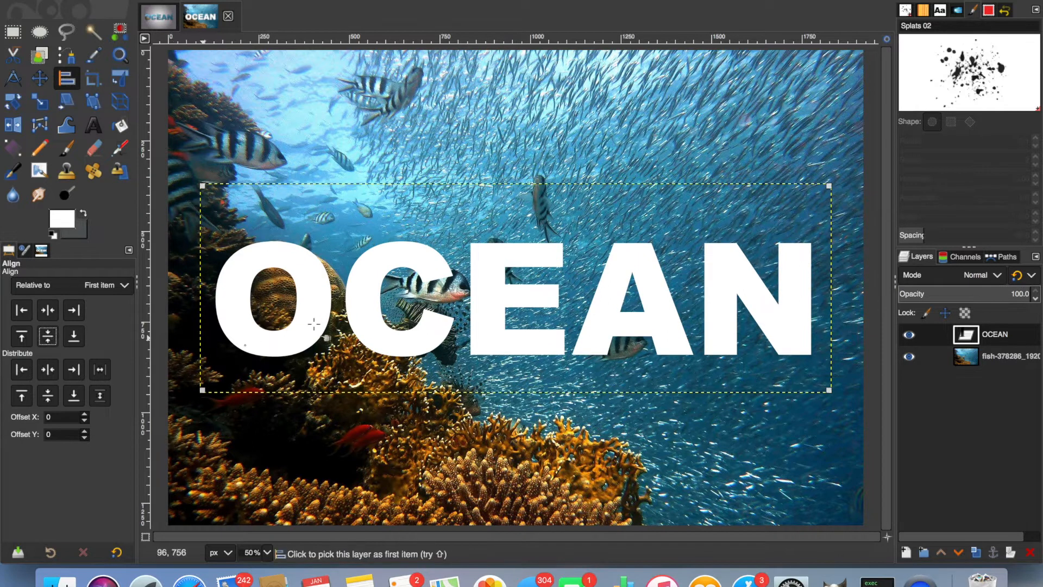
mouse_move(413, 306)
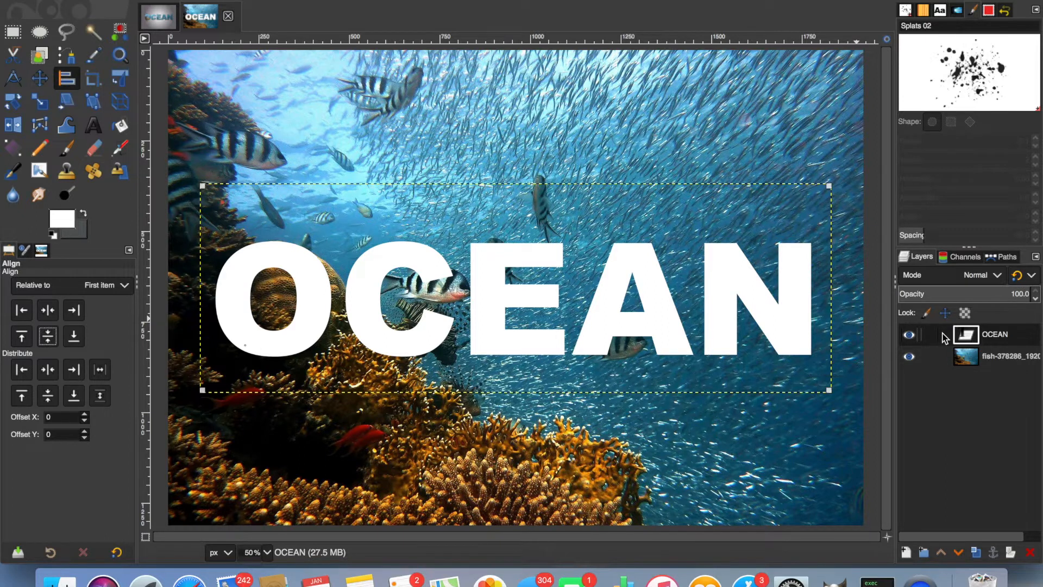
- Convert the OCEAN layer's alpha to a selection and add a grey-filled layer named 'test'
right_click(995, 334)
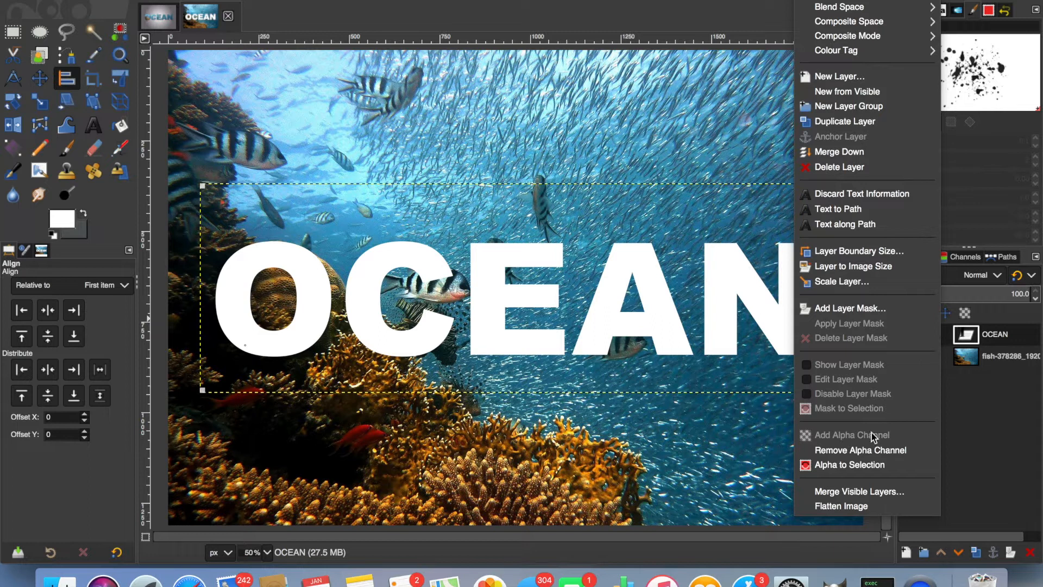
left_click(849, 465)
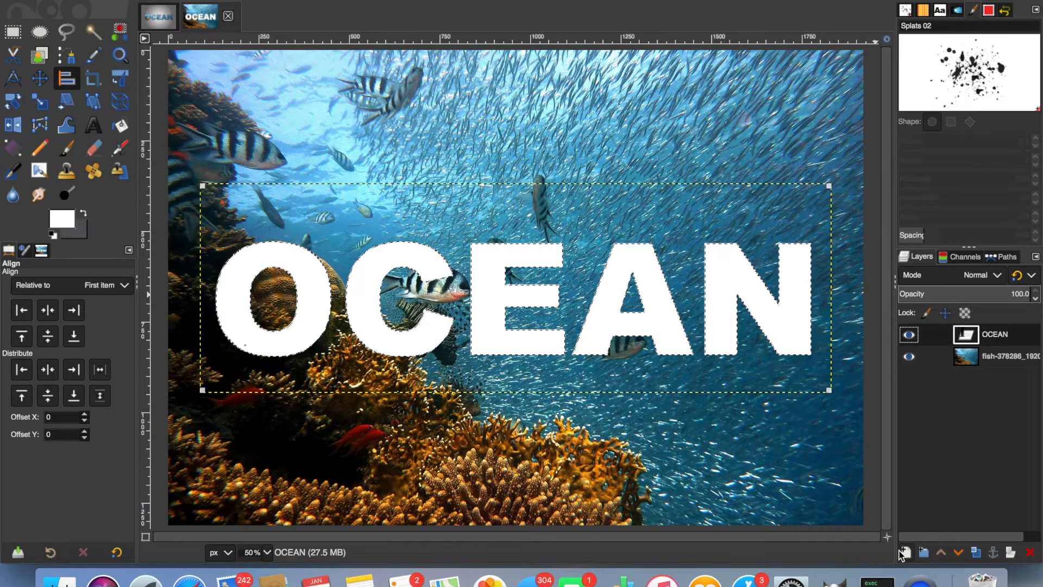
left_click(904, 552)
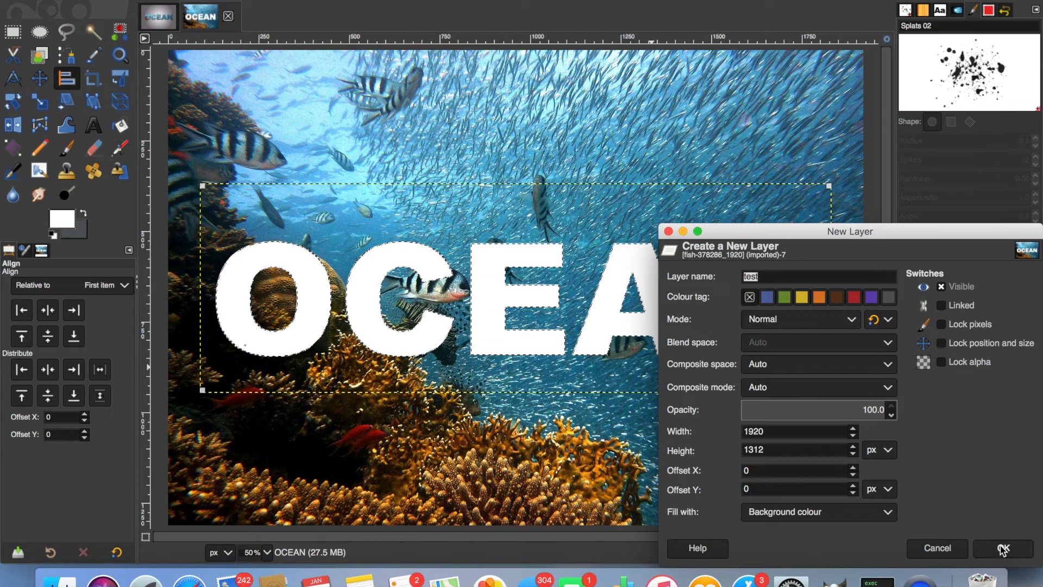
left_click(1001, 547)
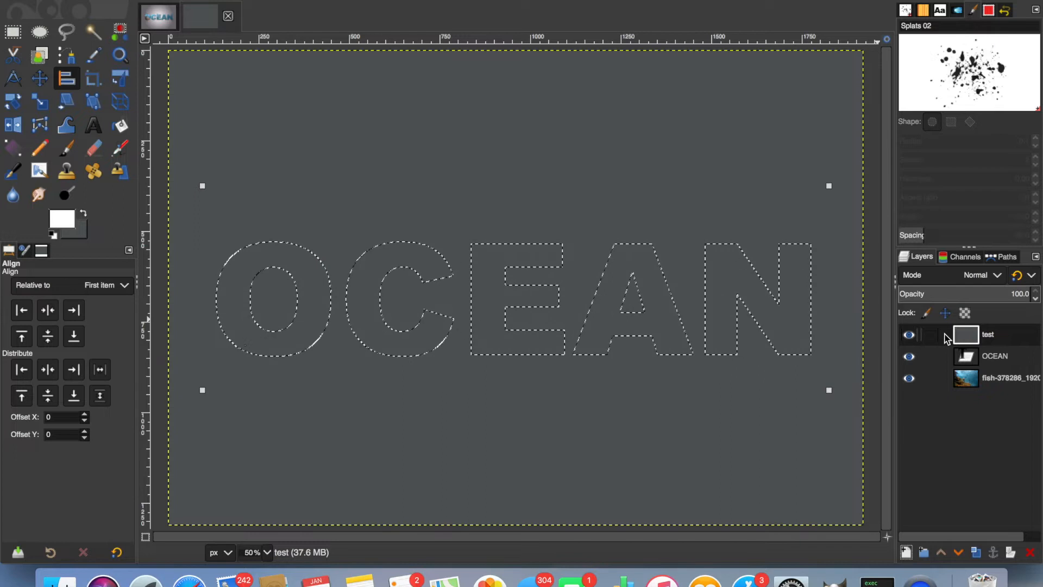
- Give the test layer an inverted selection mask and hide the OCEAN text layer
right_click(988, 334)
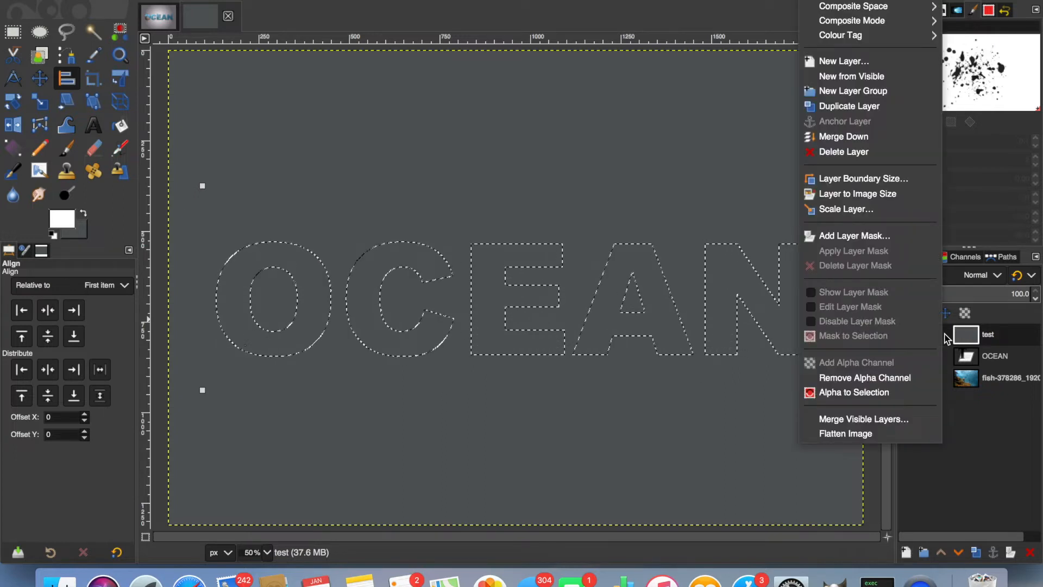
mouse_move(855, 236)
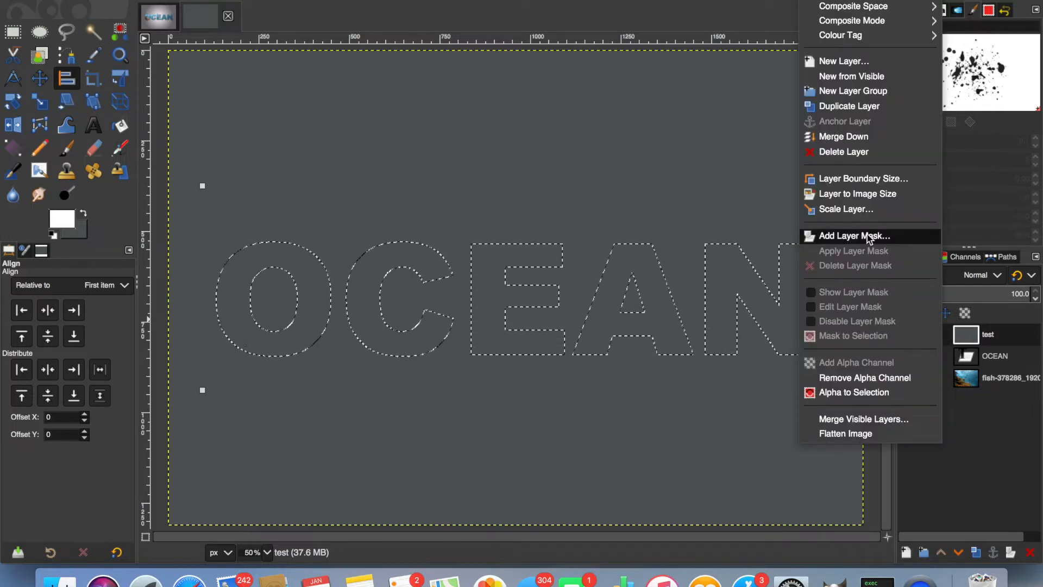
left_click(855, 235)
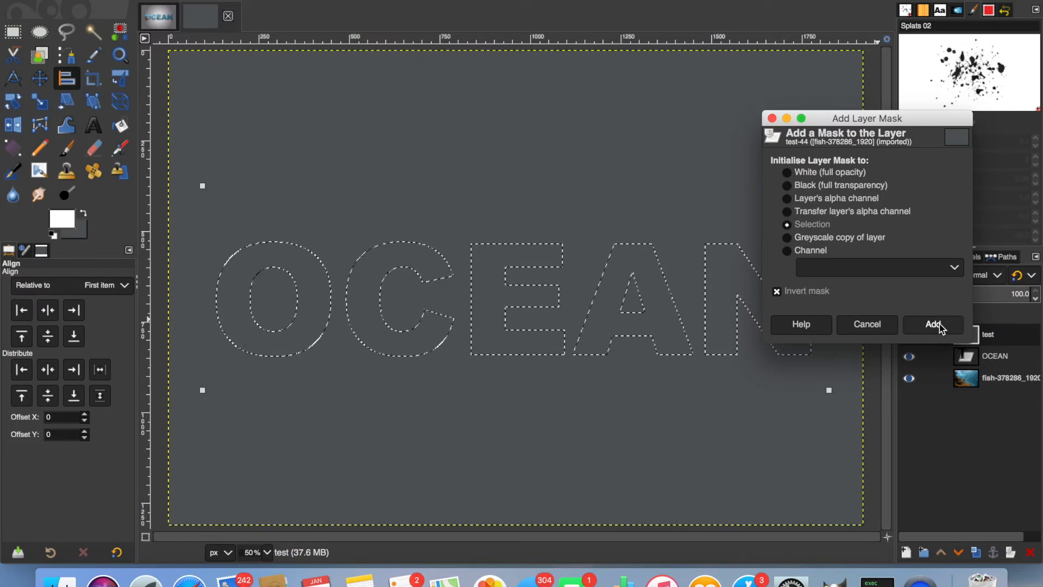
left_click(933, 324)
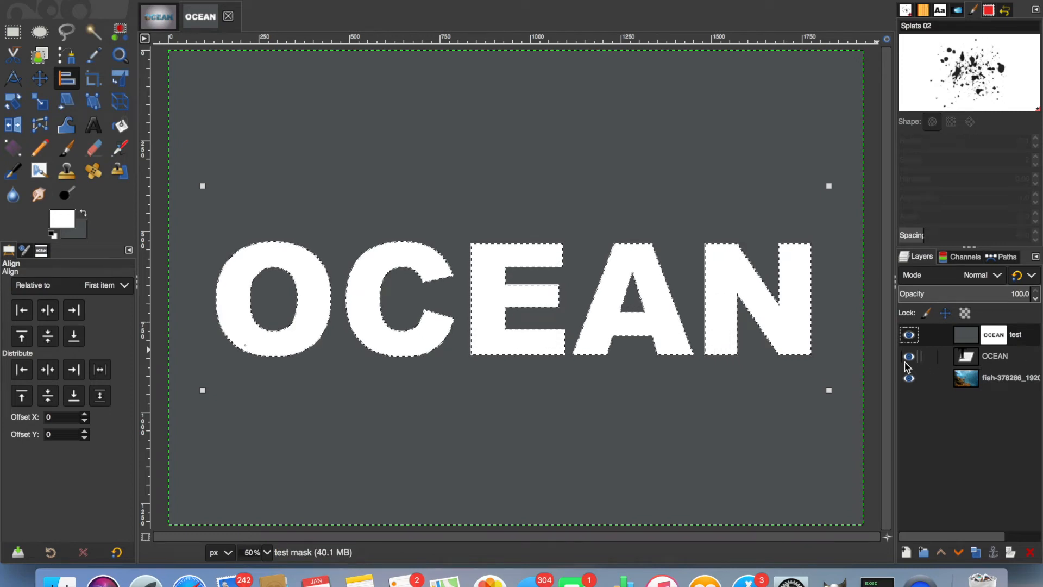
left_click(909, 357)
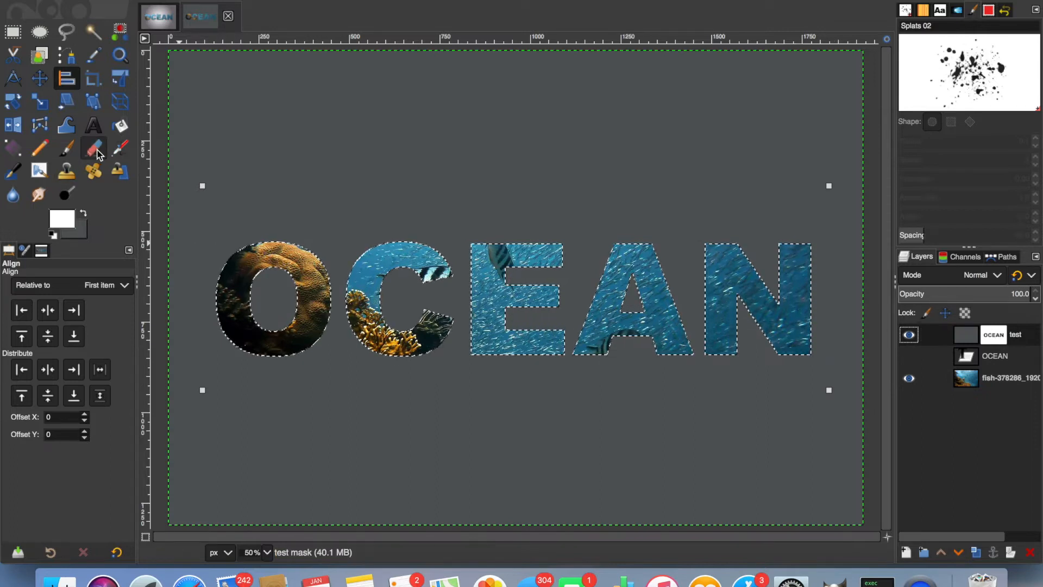
- Set the Eraser to the Splats 02 brush at size 112
left_click(94, 148)
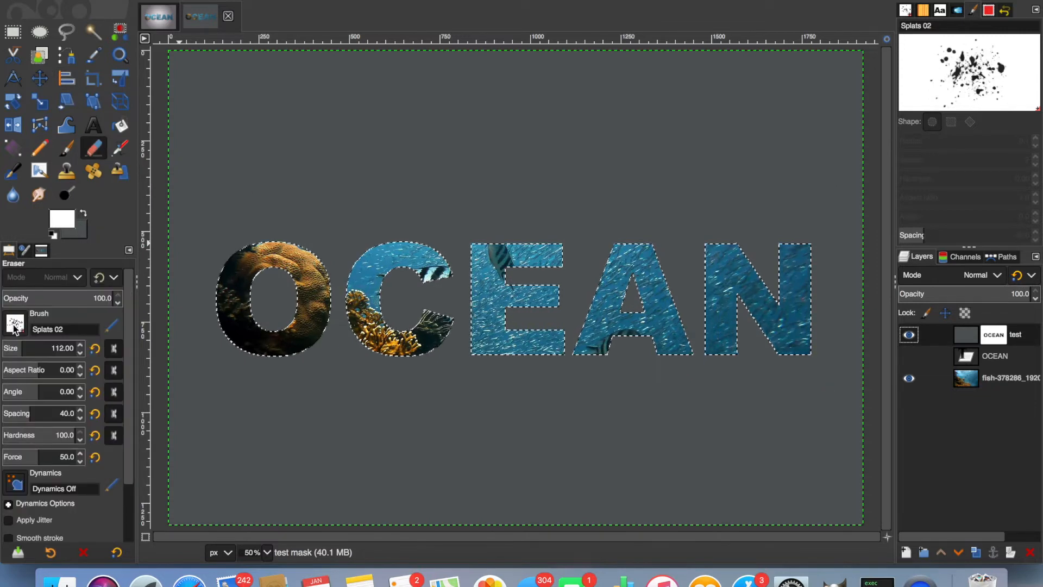
left_click(14, 322)
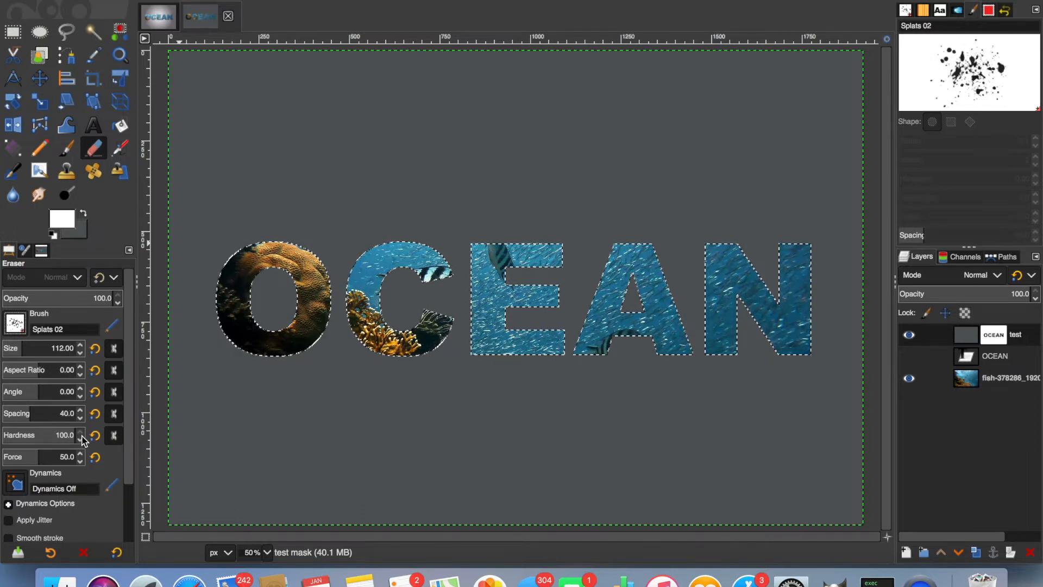
left_click(237, 251)
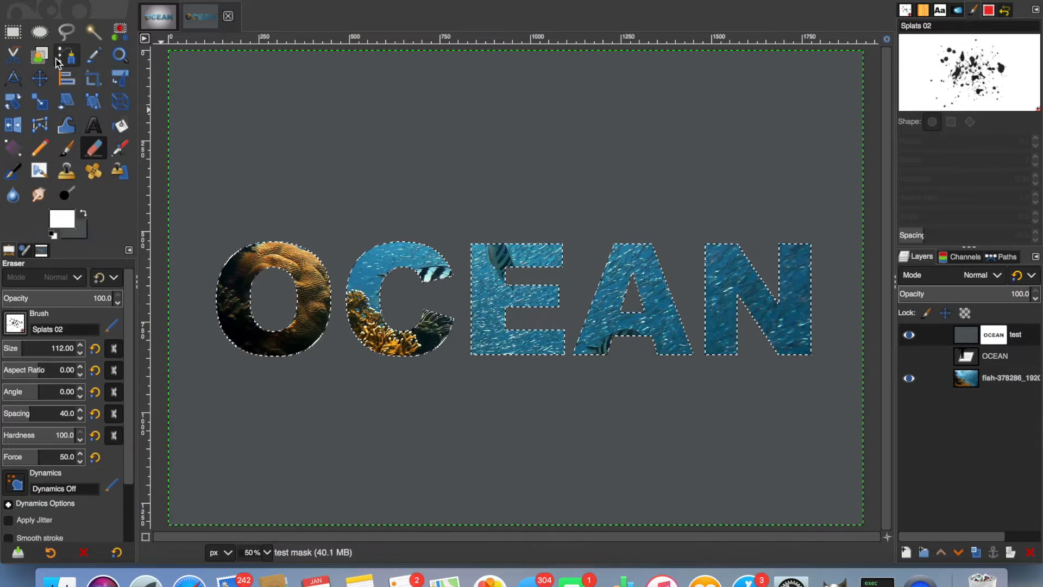
mouse_move(13, 32)
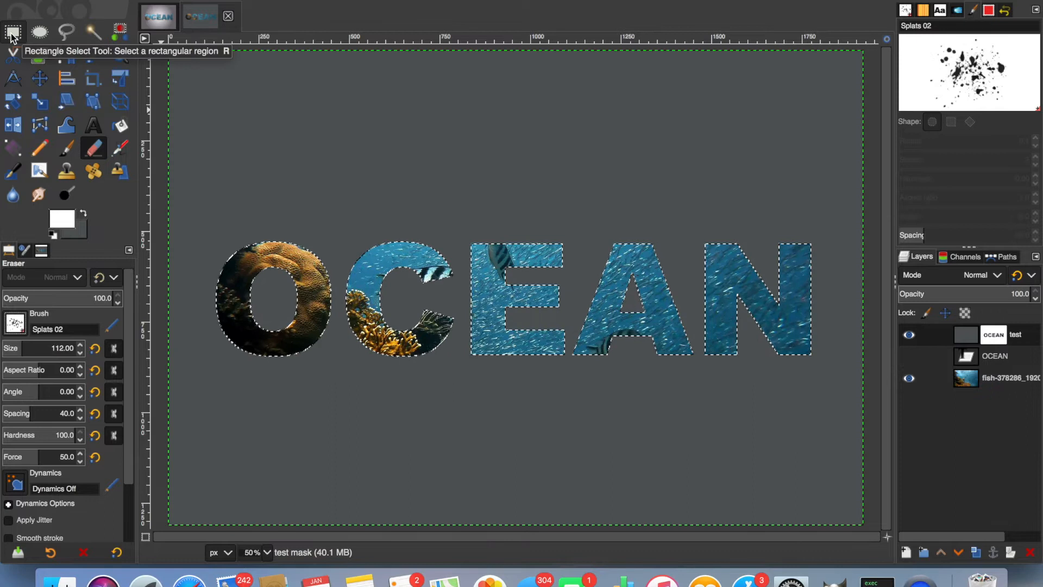
- Draw a rectangular selection enclosing all the OCEAN letters
left_click(13, 31)
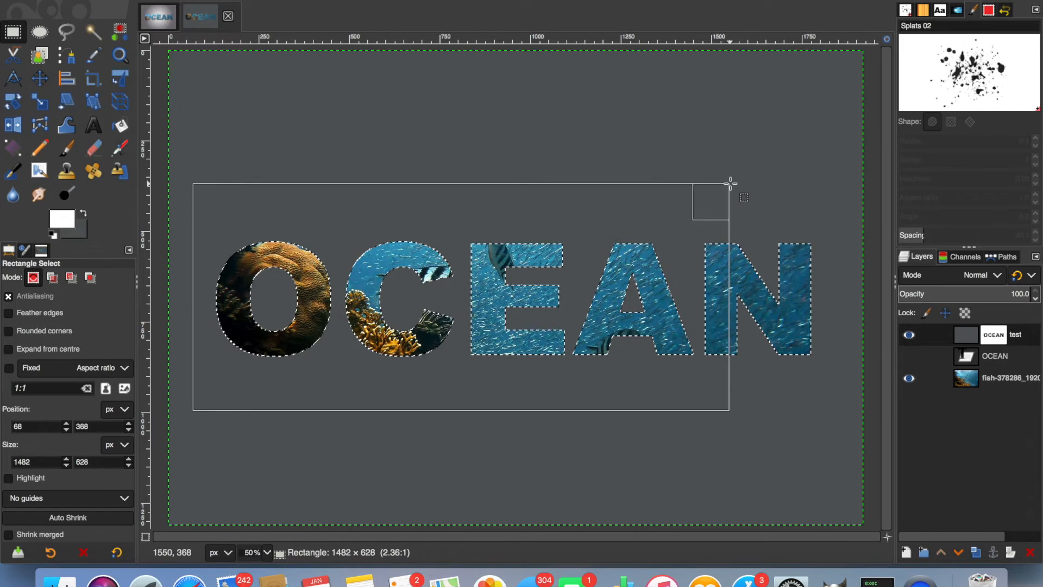
left_click_drag(729, 183, 827, 166)
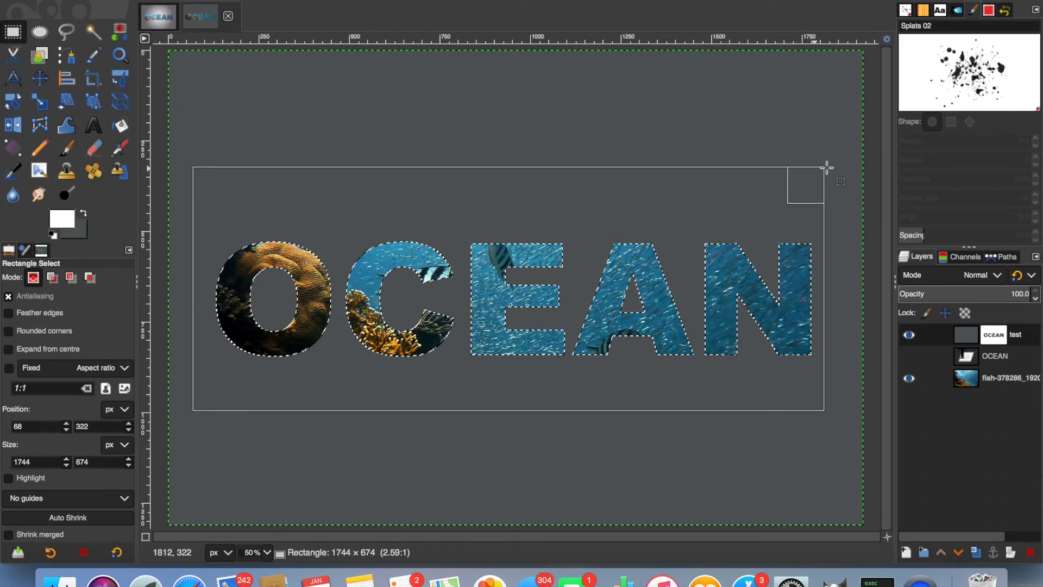
left_click_drag(827, 167, 835, 187)
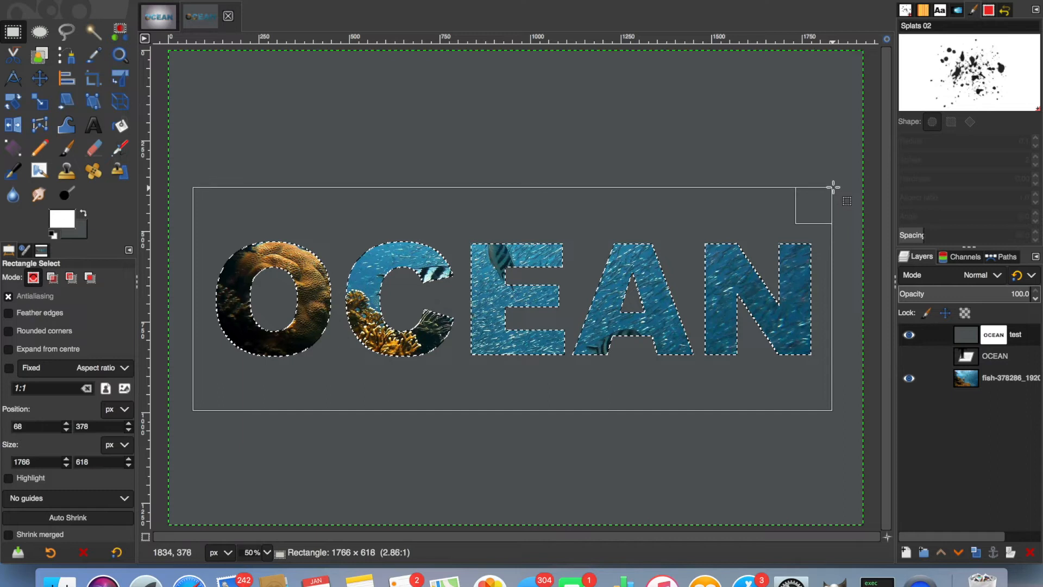
right_click(666, 223)
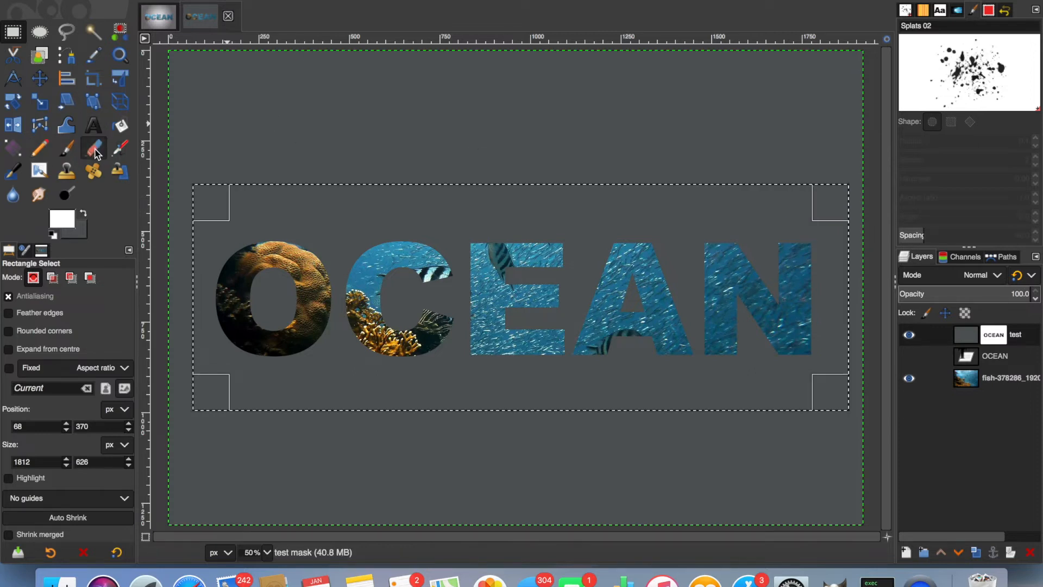
- Erase splatters along the top of the O with the Eraser
left_click(93, 148)
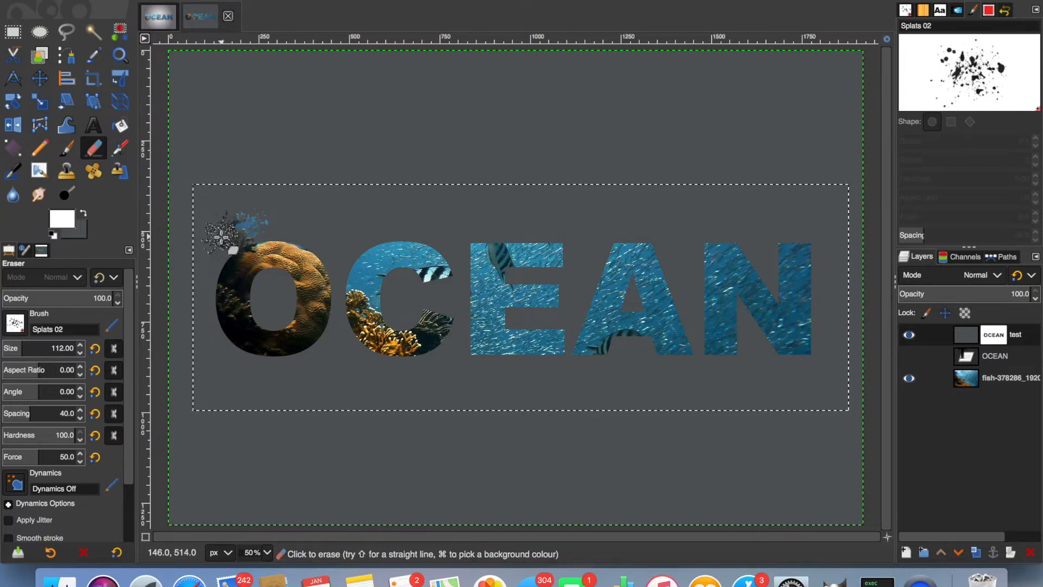
left_click(279, 260)
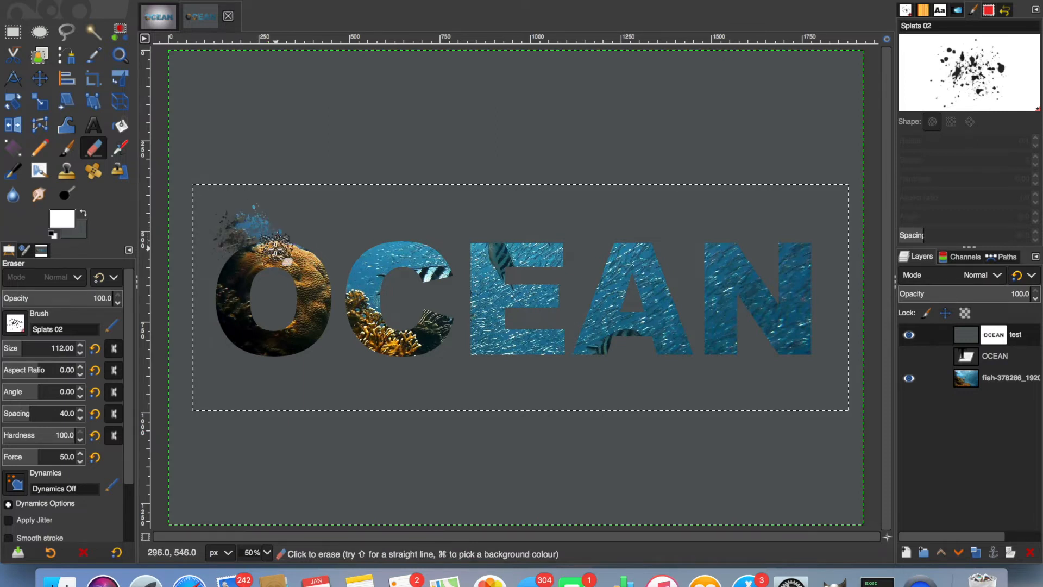
left_click(256, 259)
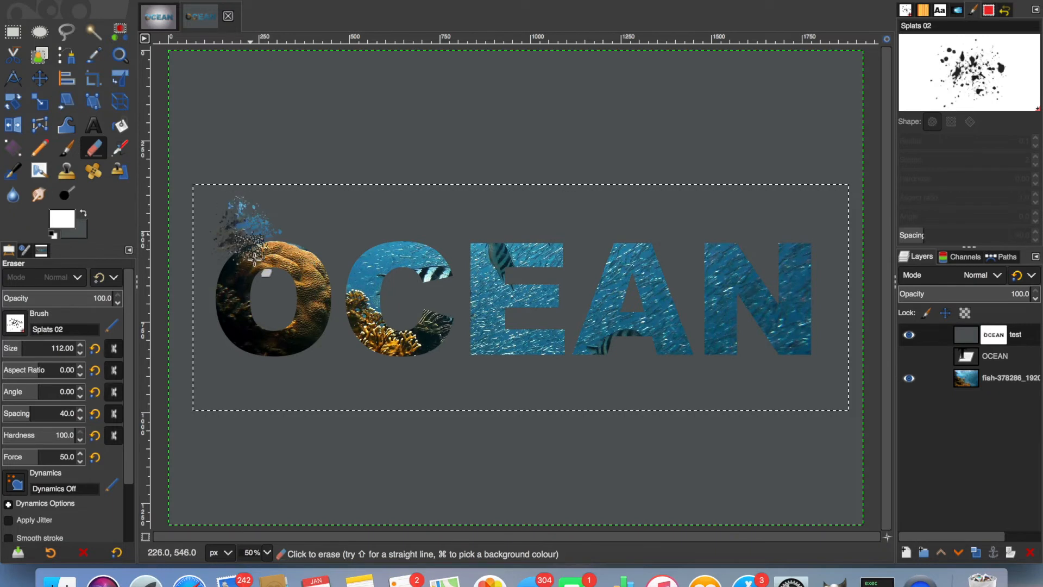
left_click_drag(256, 256, 442, 291)
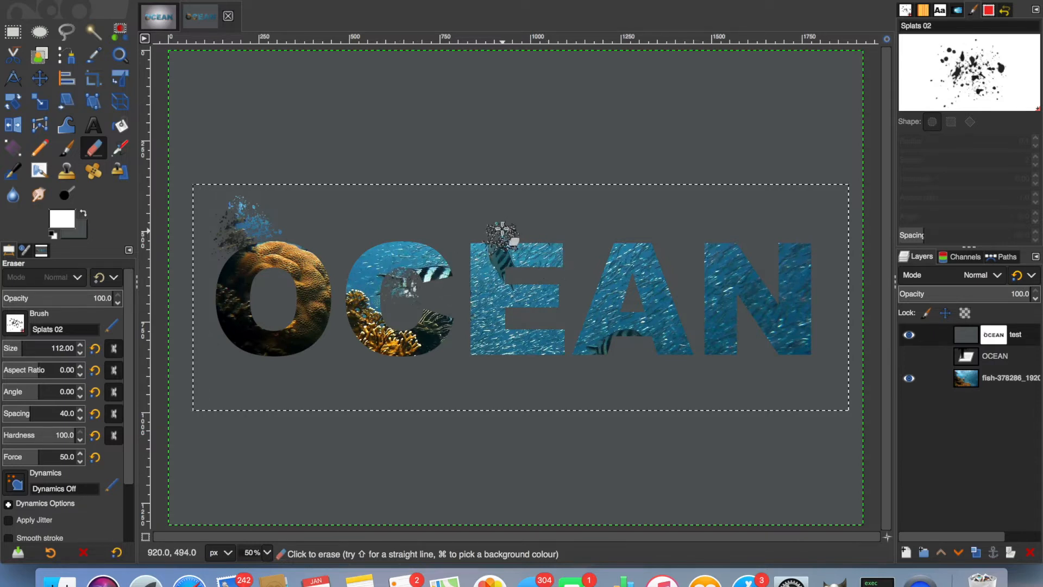
- Erase splatters on the top of E and bottoms of N, O and C
left_click(503, 237)
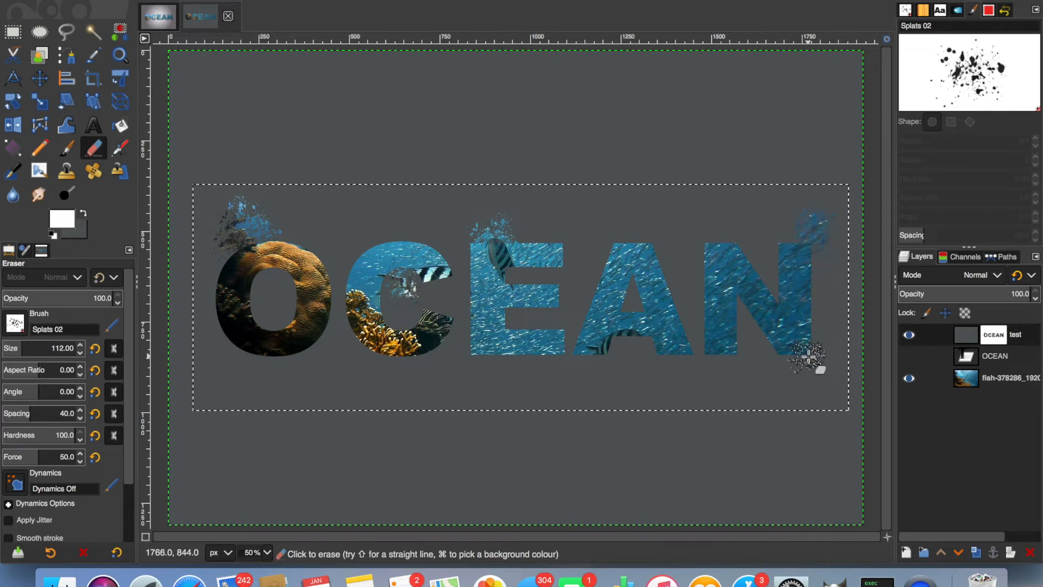
left_click(811, 365)
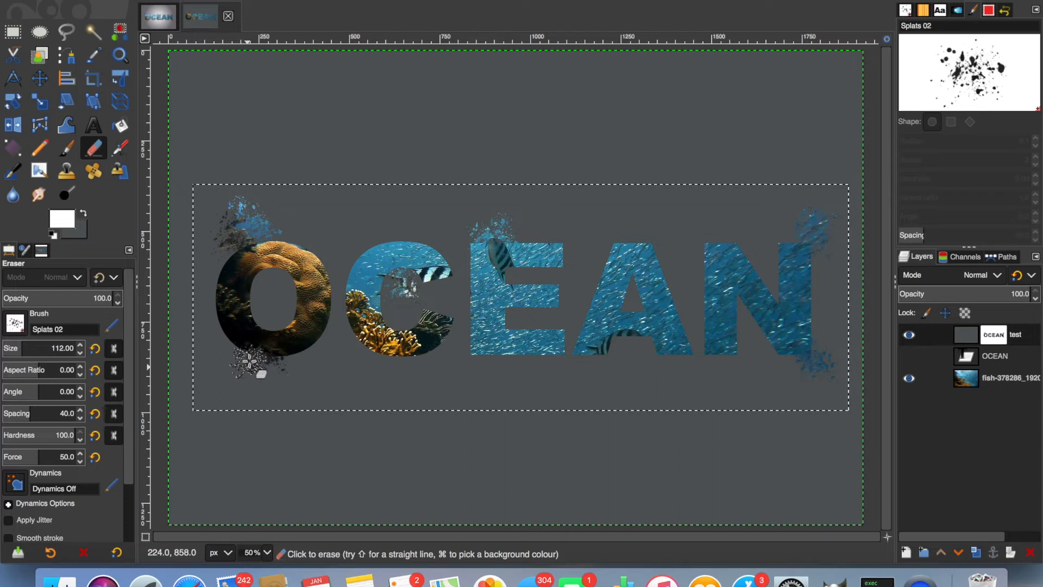
left_click_drag(250, 362, 369, 363)
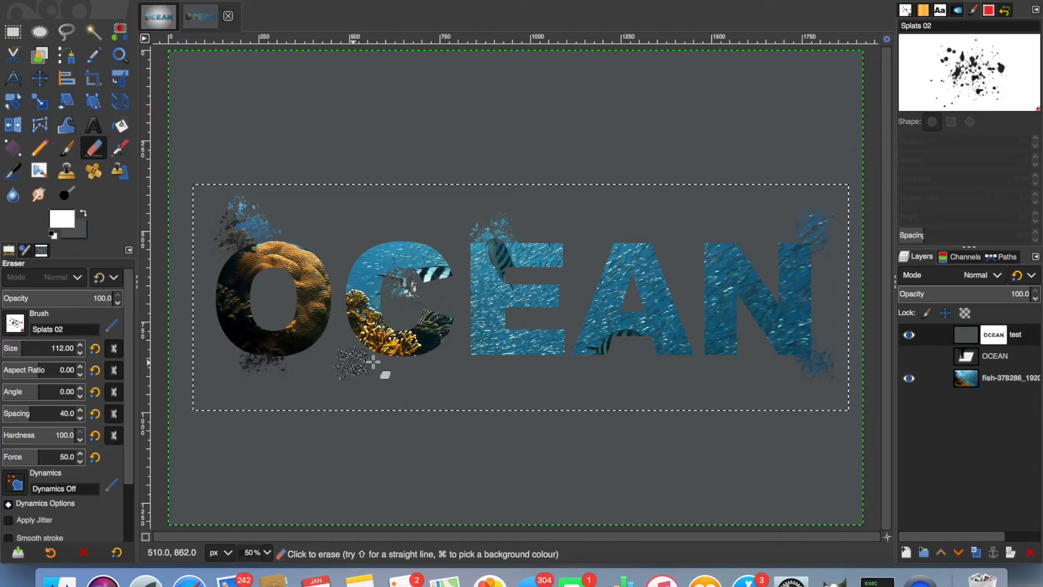
left_click(525, 329)
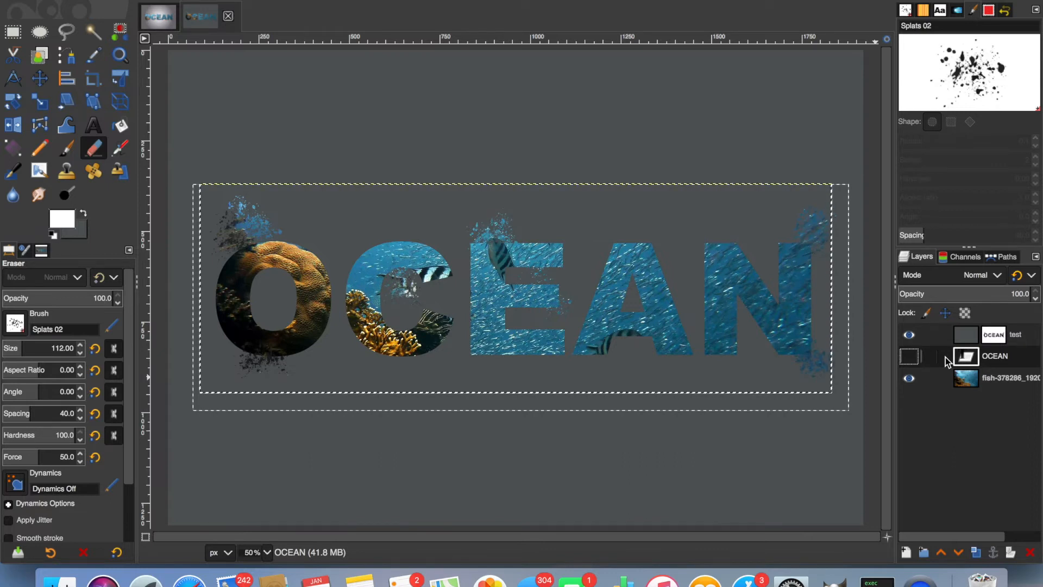
- Duplicate the OCEAN text layer and make the copy visible
right_click(994, 356)
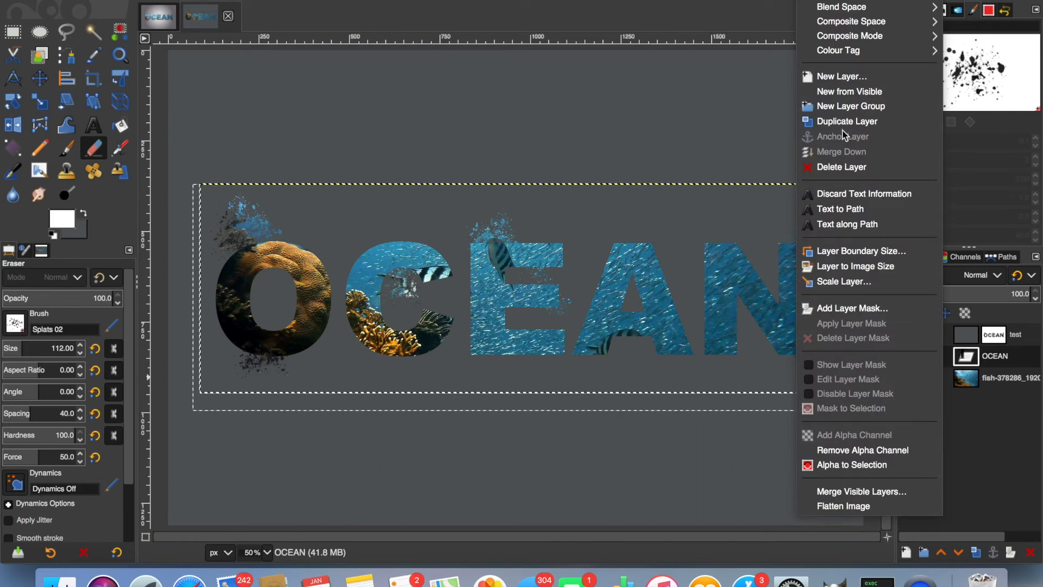
left_click(846, 121)
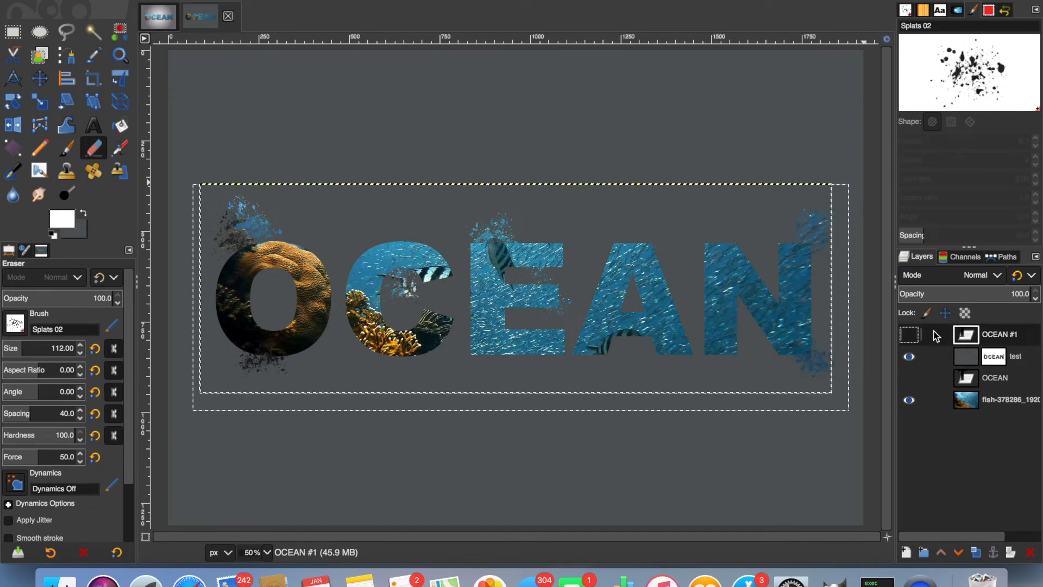
left_click(909, 334)
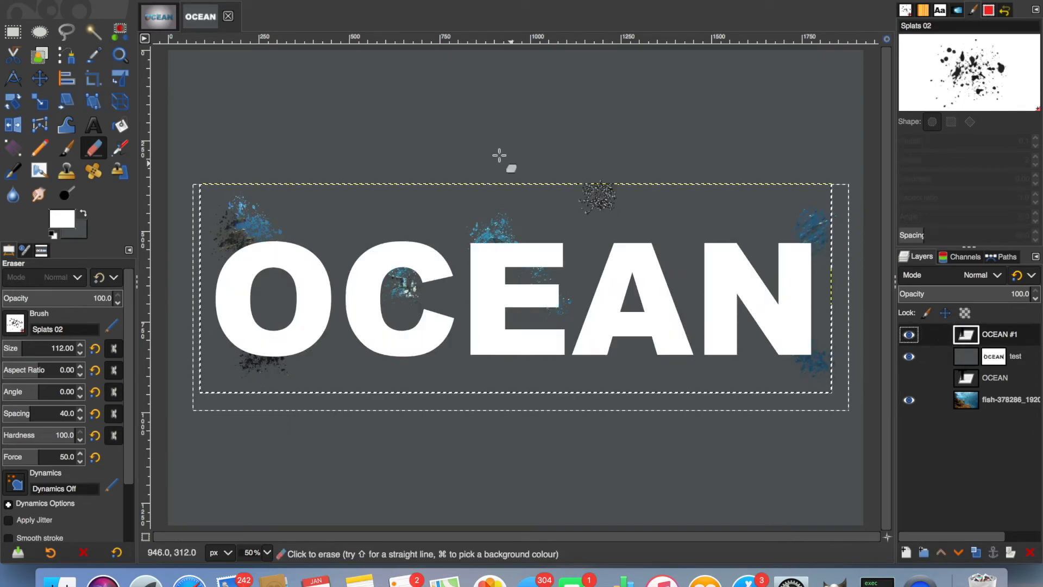
left_click(596, 196)
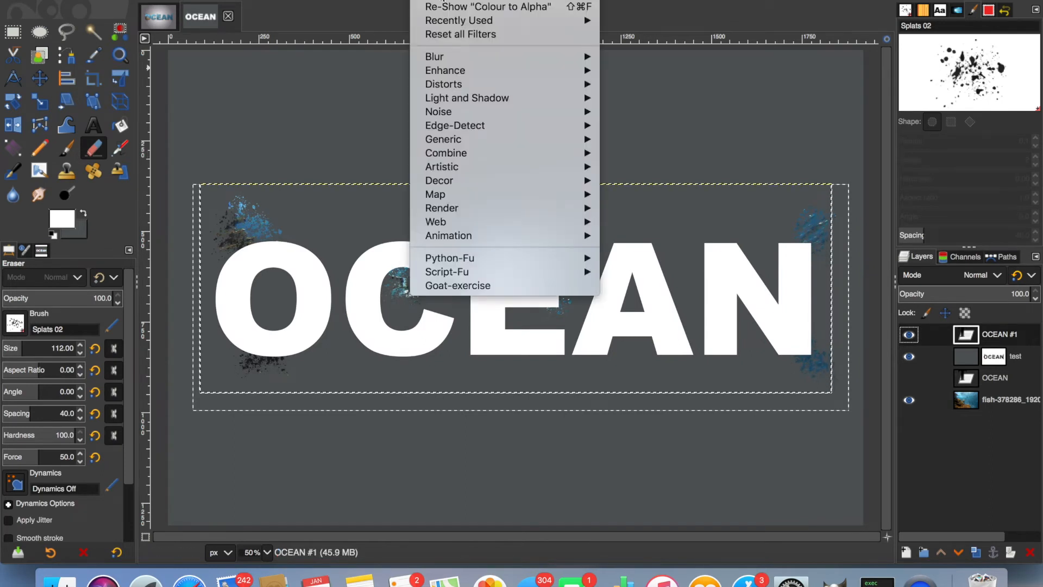
mouse_move(466, 98)
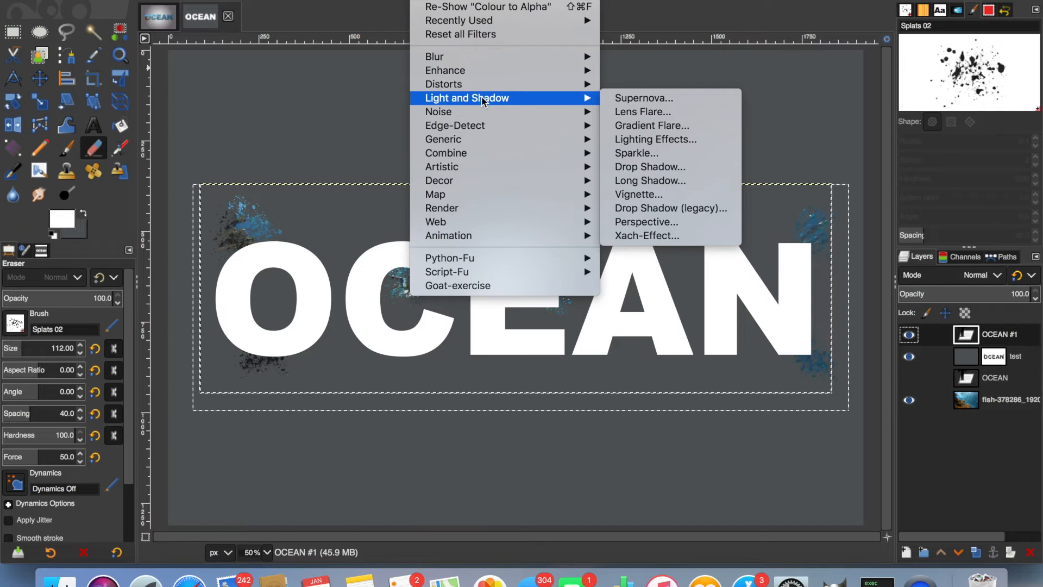
mouse_move(671, 167)
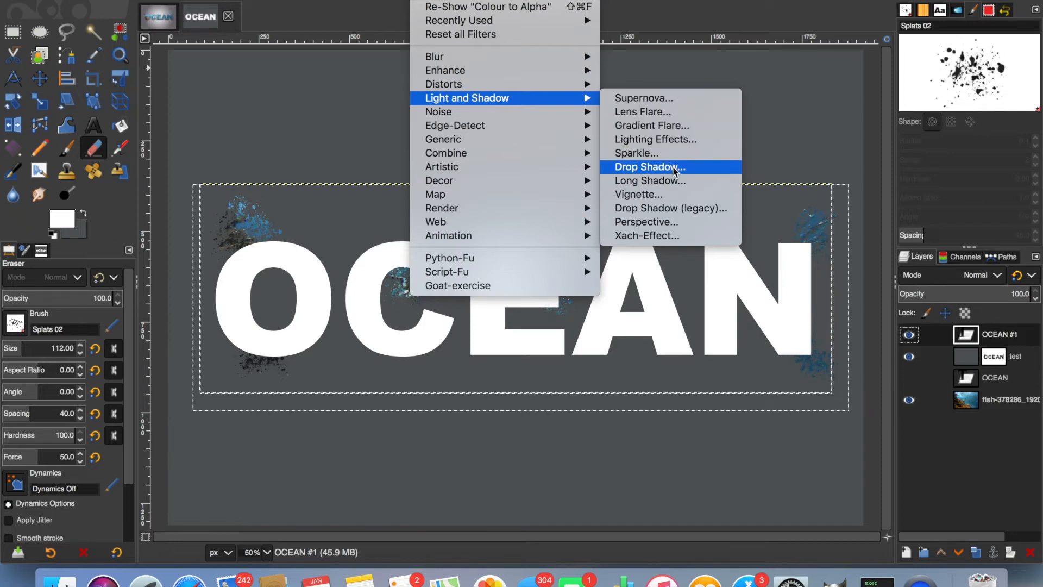
- Add a Drop Shadow to the OCEAN lettering with X/Y offset 9 and blur 10
left_click(649, 166)
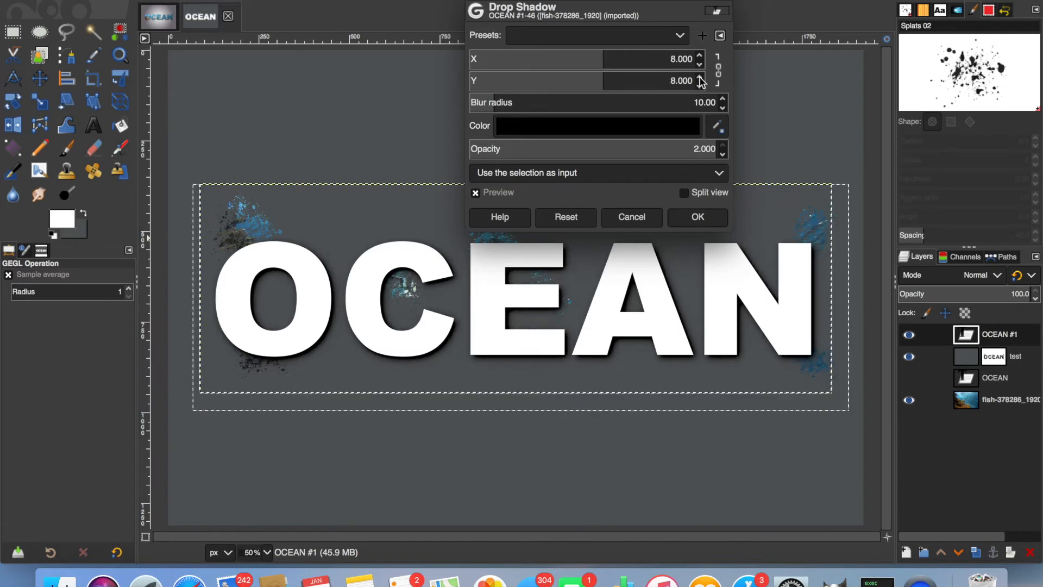
left_click(700, 77)
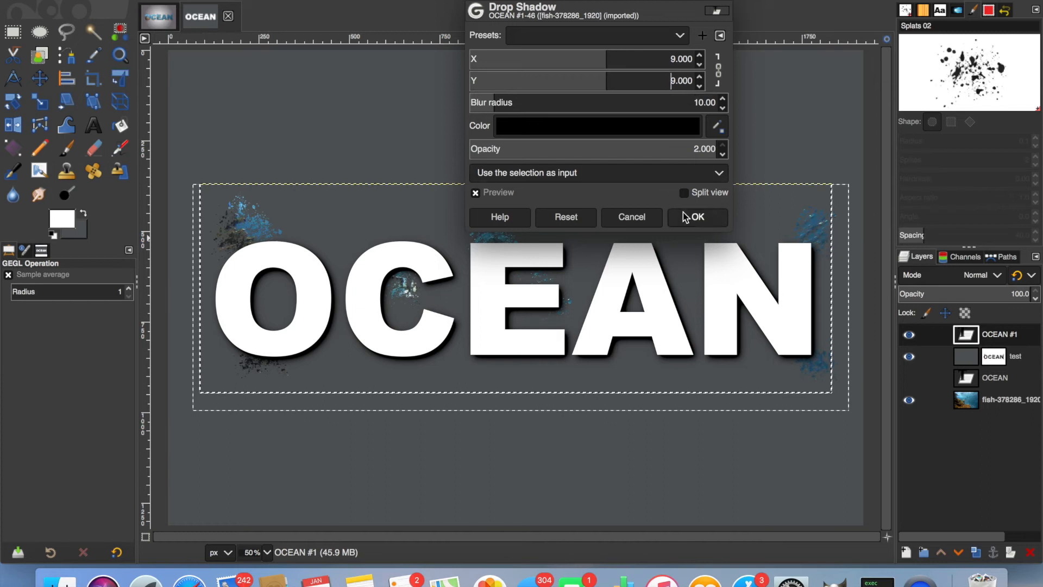
left_click(696, 217)
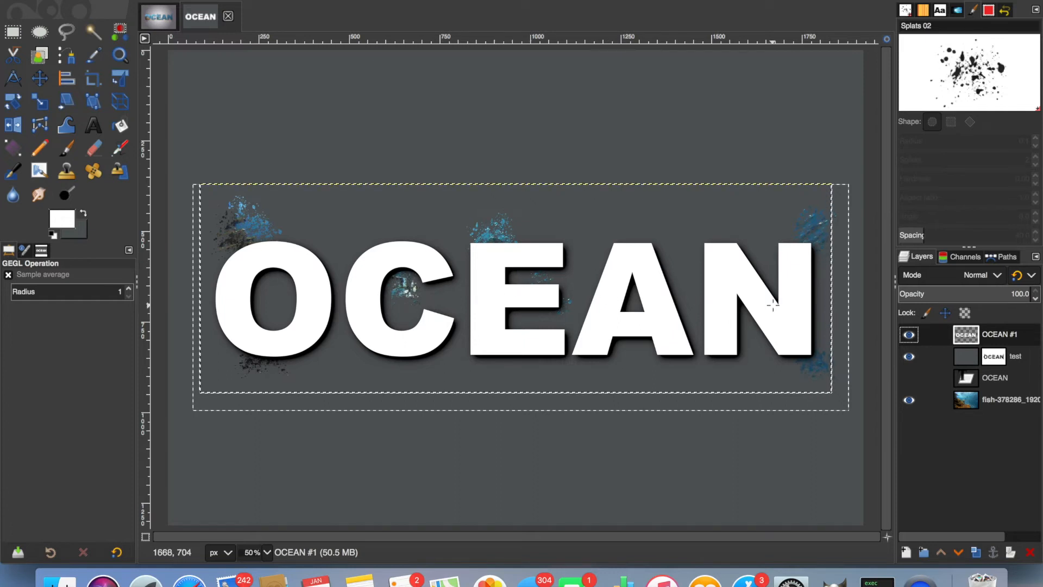
mouse_move(703, 248)
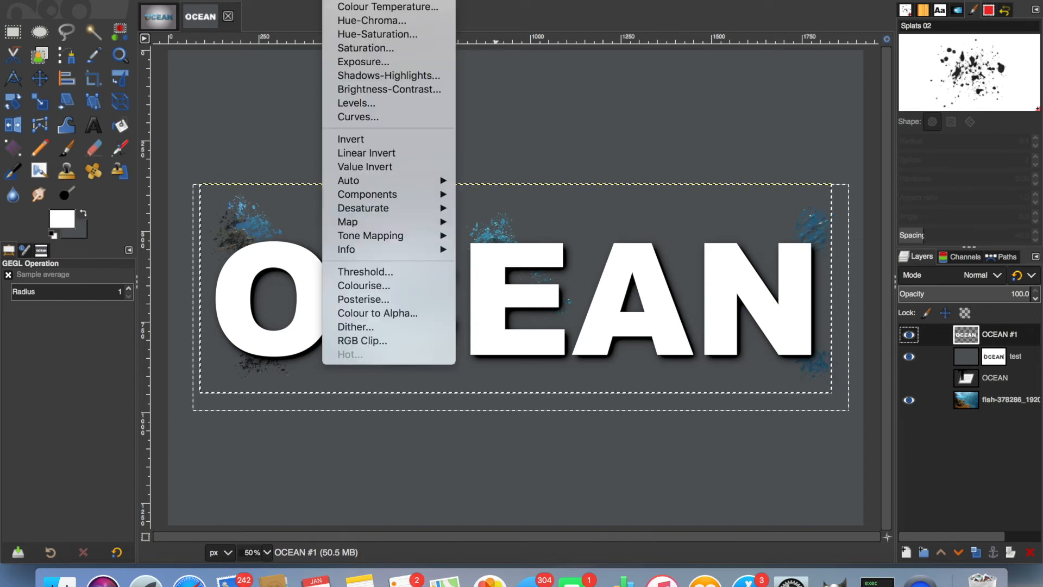
mouse_move(377, 313)
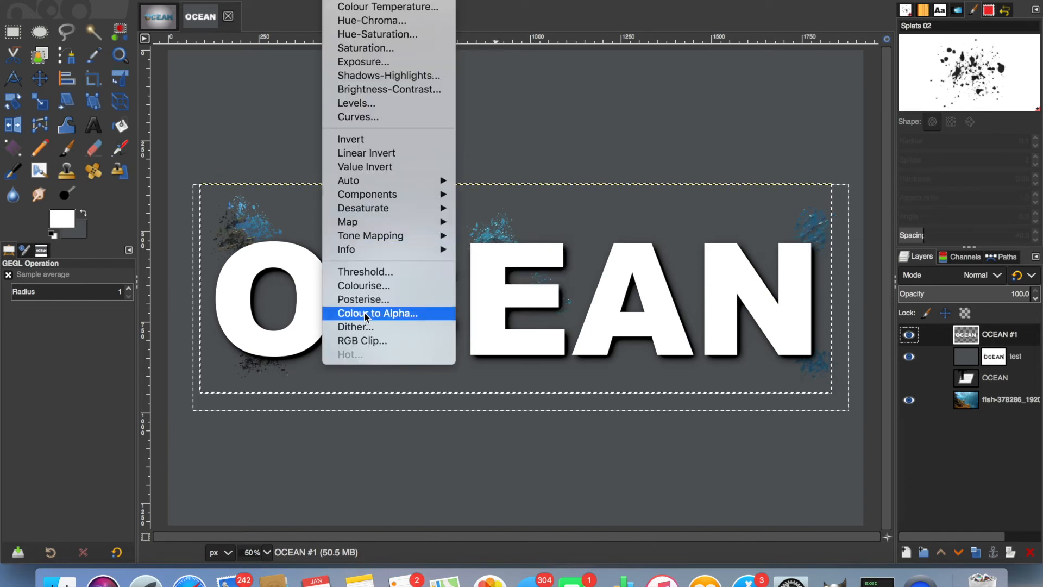
- Apply Colour to Alpha with white to reveal the photo, then select none
left_click(377, 313)
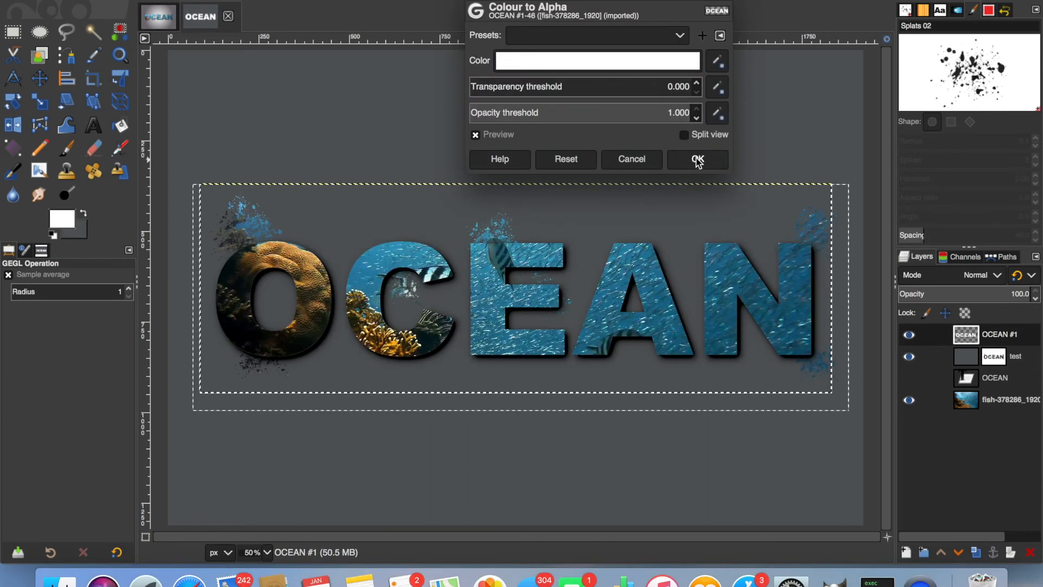
left_click(696, 159)
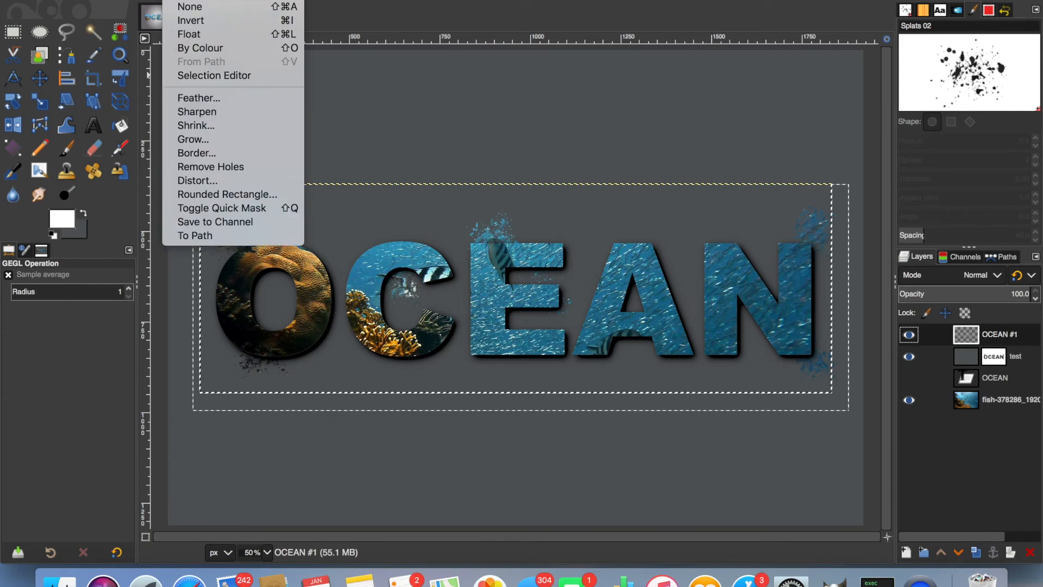
left_click(189, 6)
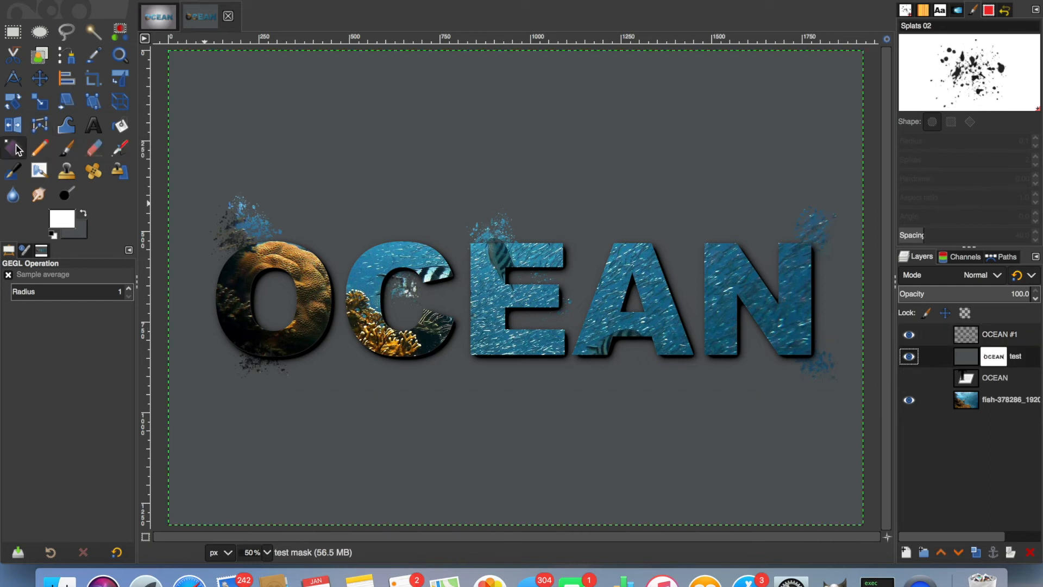
mouse_move(14, 148)
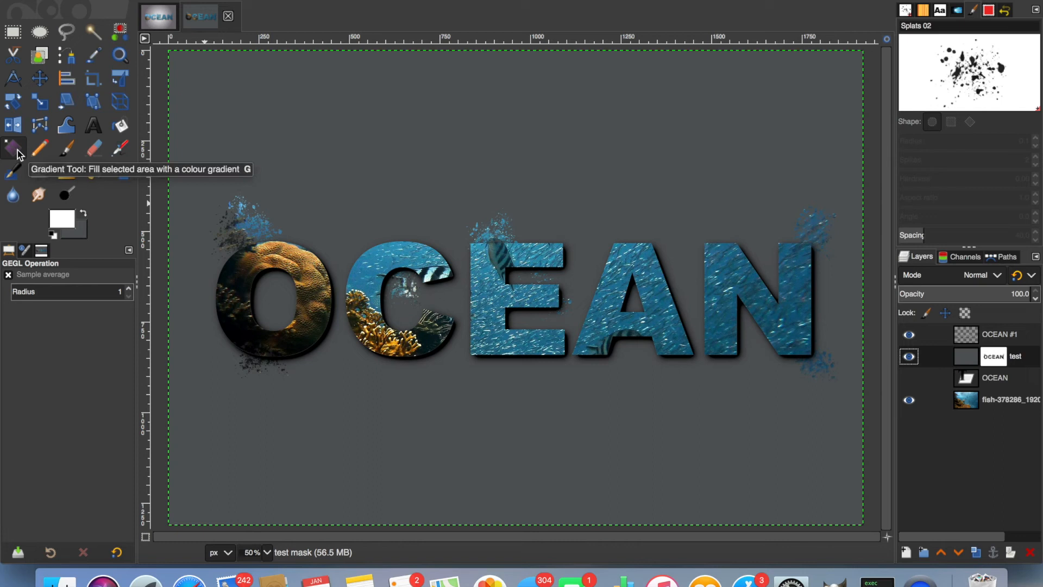
- Pick the radial Gradient tool and make the test layer's image, not its mask, active
left_click(12, 148)
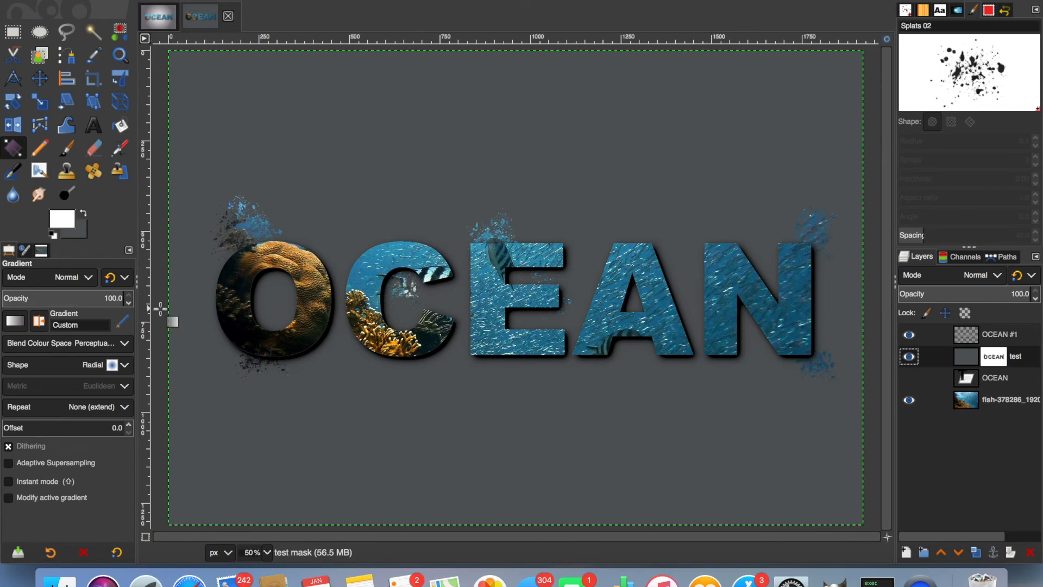
mouse_move(442, 220)
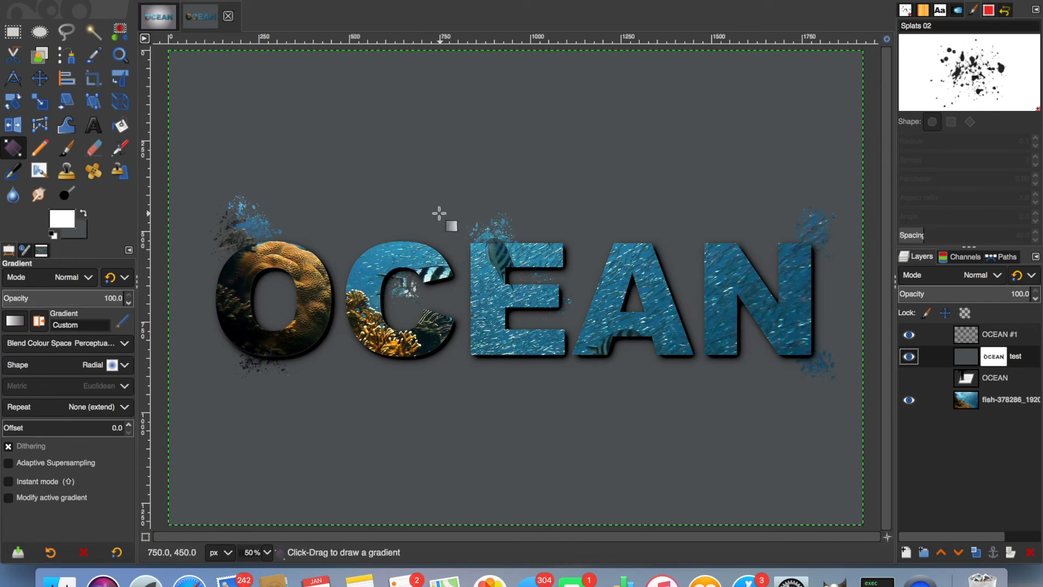
mouse_move(329, 166)
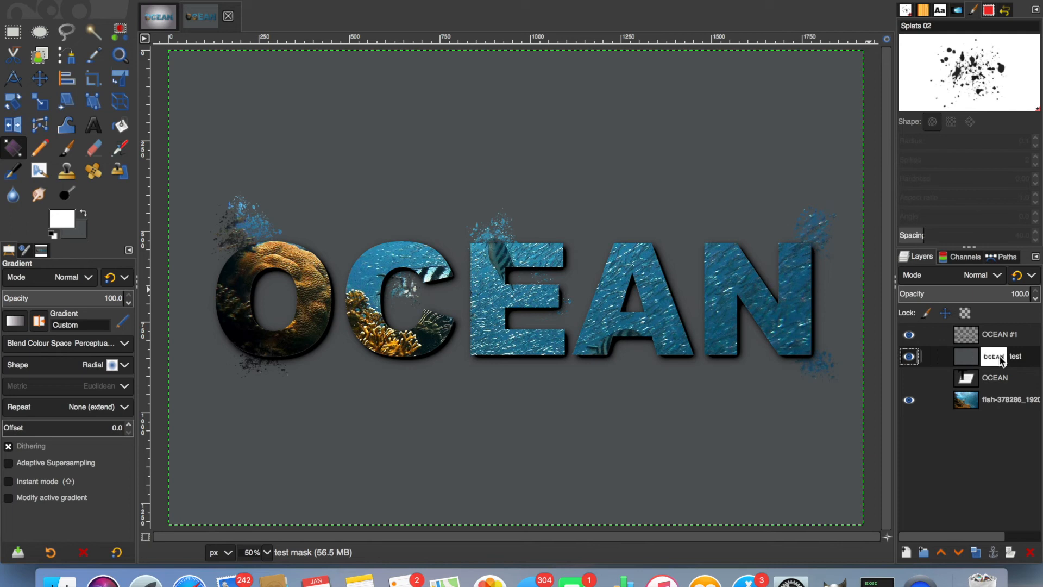
left_click(965, 356)
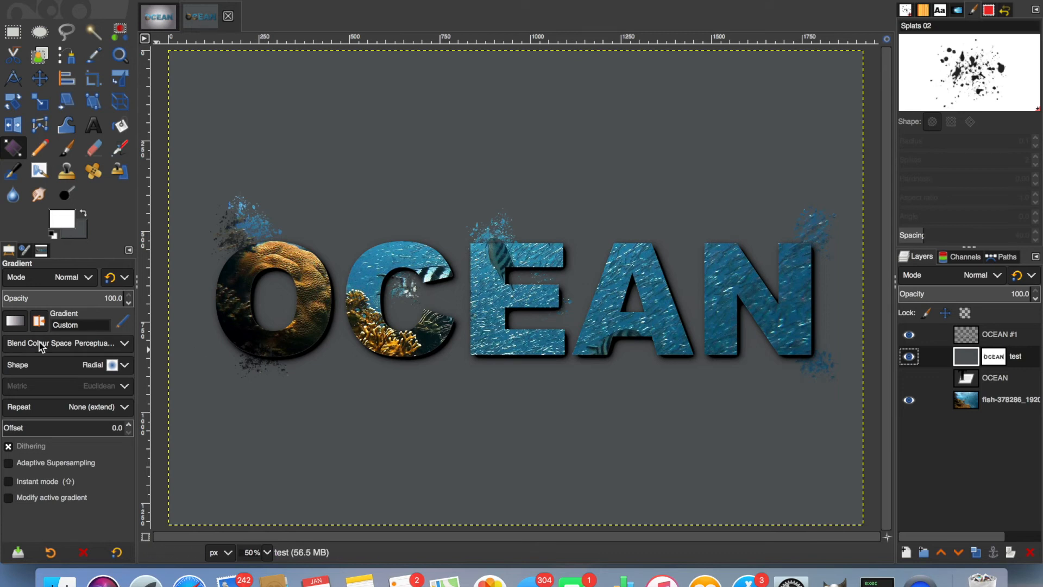
mouse_move(549, 306)
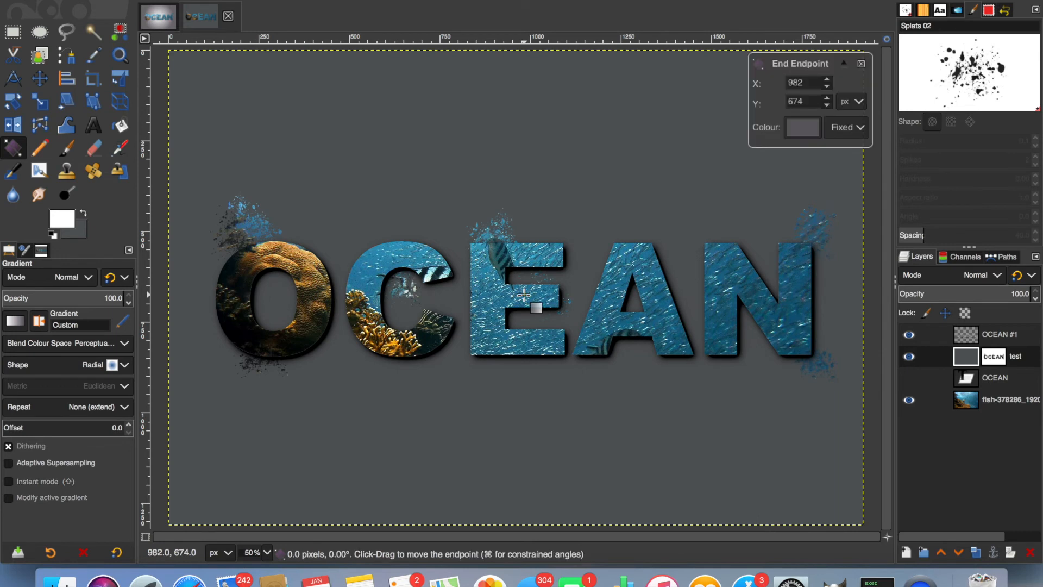
- Drag a radial gradient from the image centre out toward the lower-left corner
left_click_drag(535, 307, 255, 445)
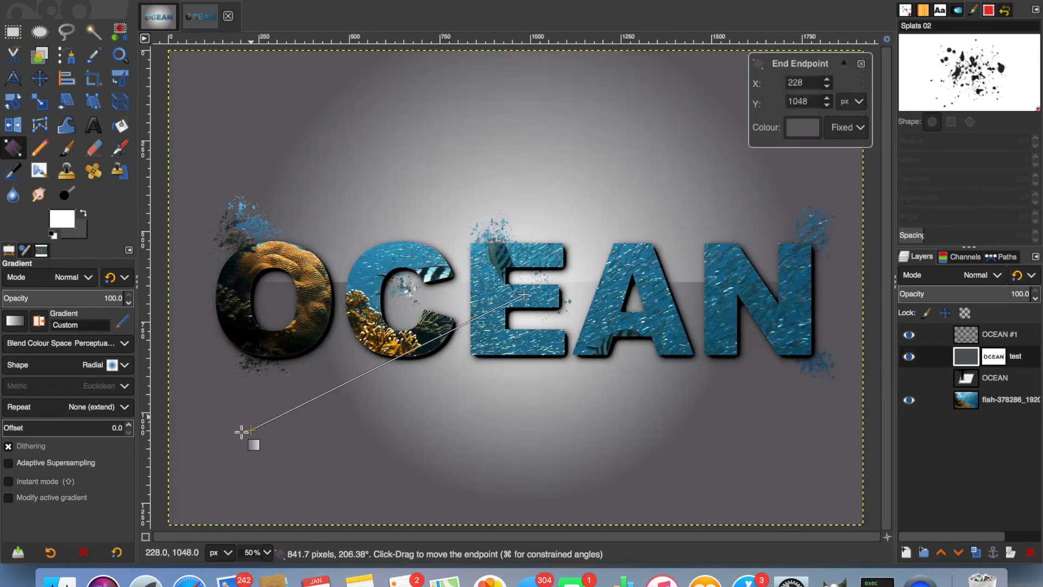
left_click_drag(255, 445, 211, 450)
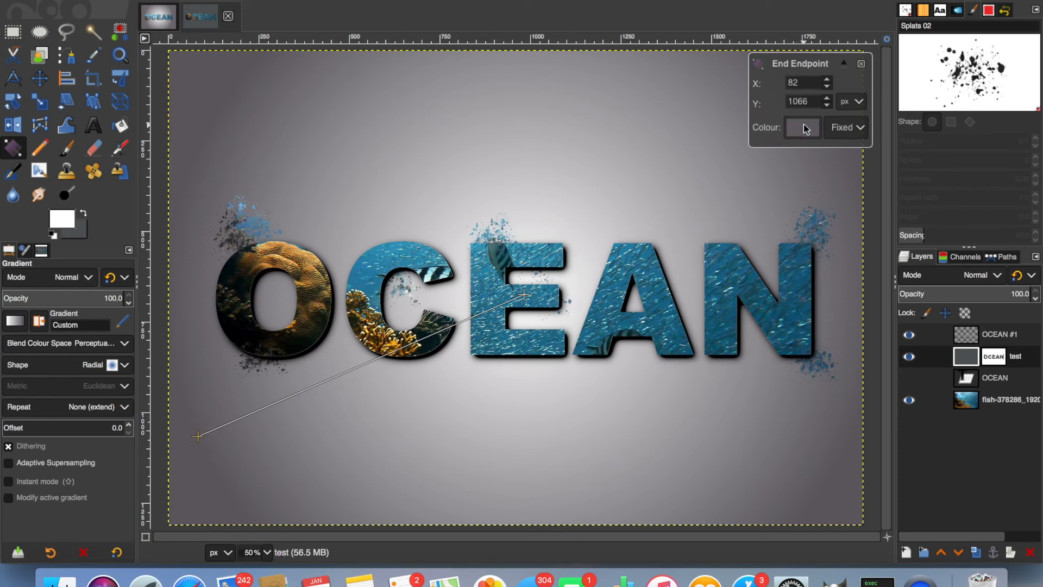
- Darken the gradient's end colour to Lightness 32, then commit it via the Move tool
left_click(803, 127)
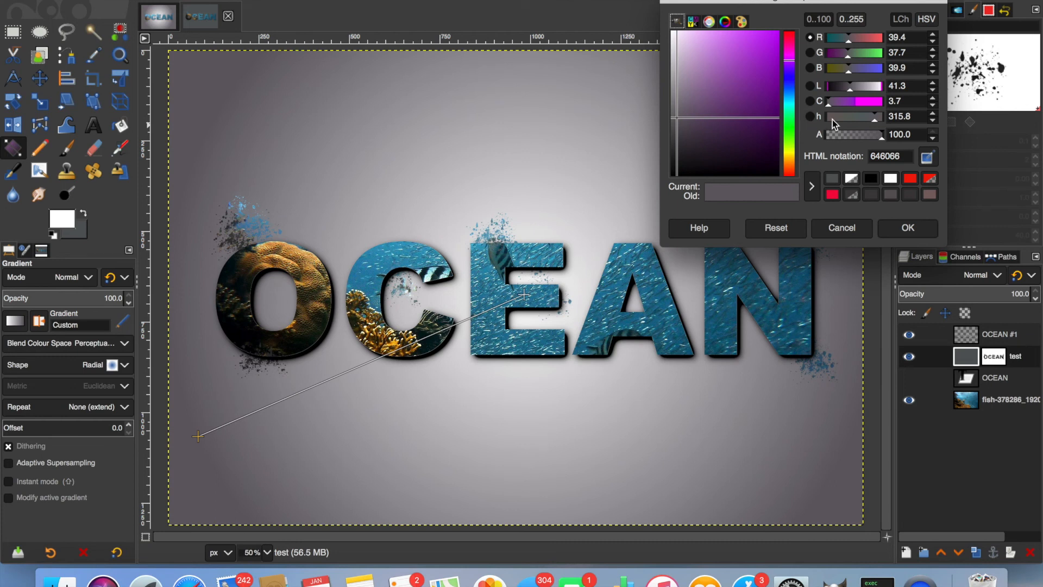
mouse_move(854, 93)
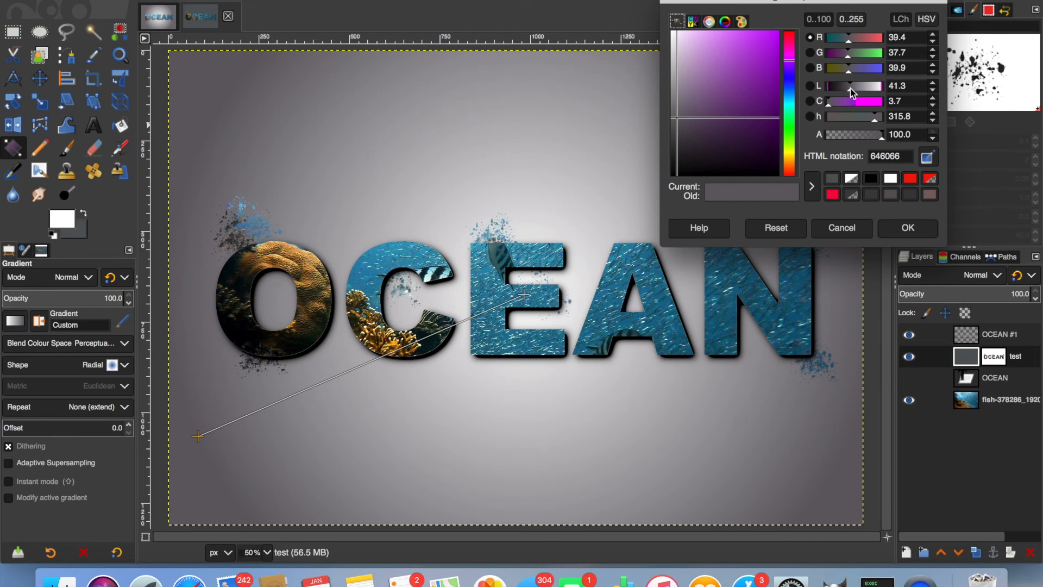
mouse_move(853, 92)
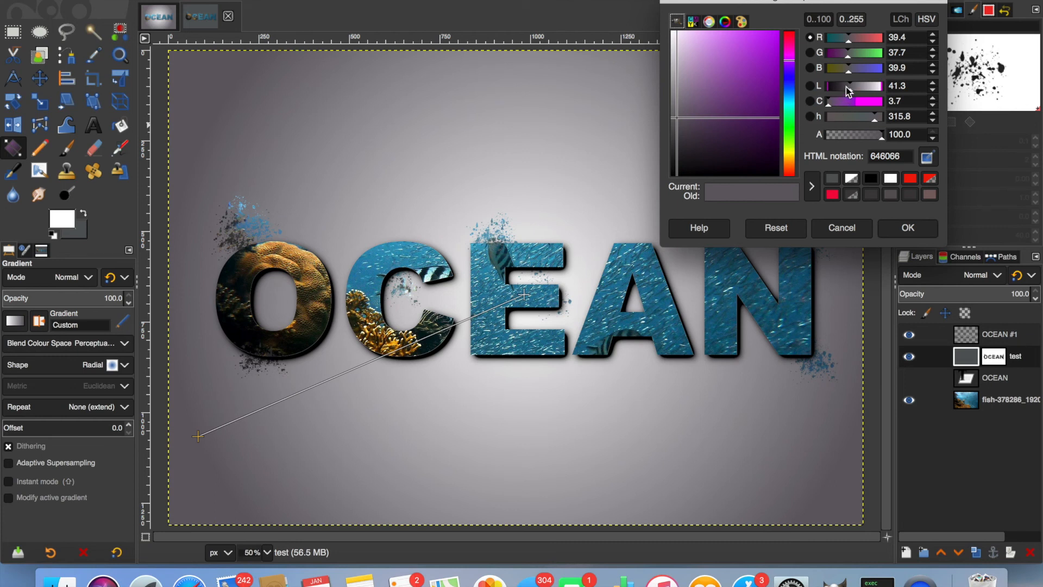
left_click_drag(865, 86, 851, 86)
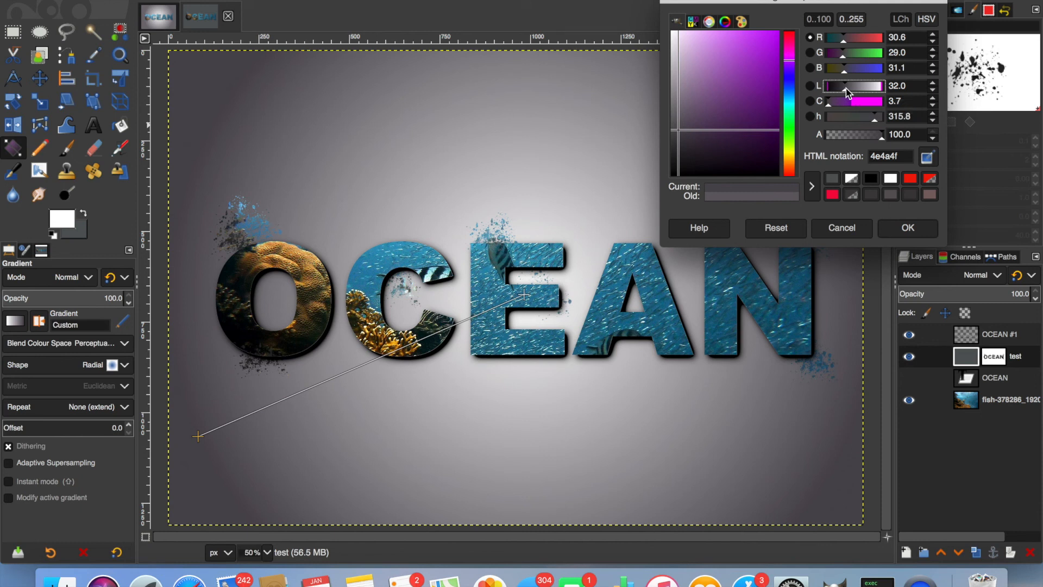
left_click_drag(842, 86, 852, 86)
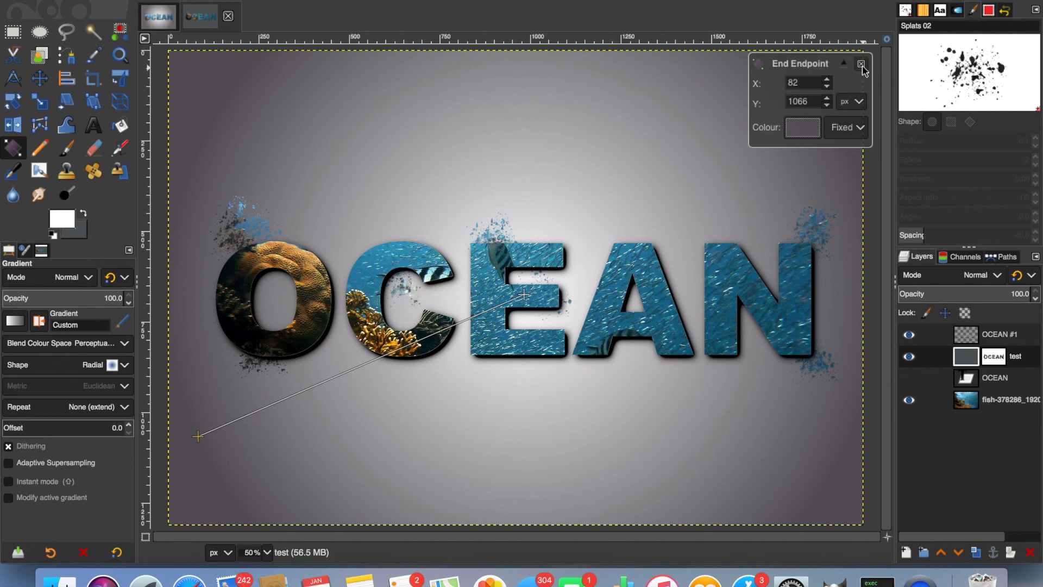
left_click(862, 64)
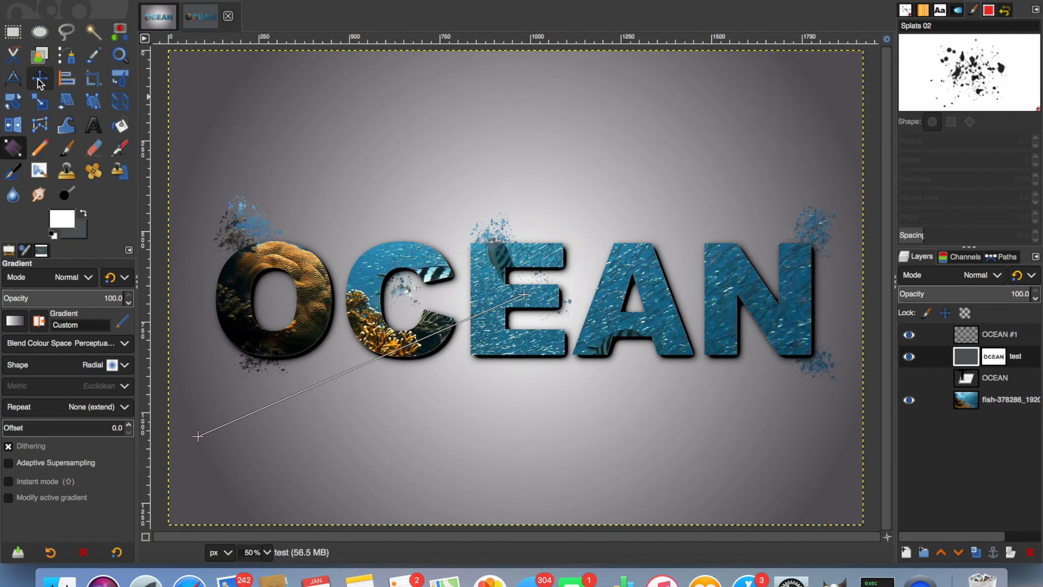
left_click(39, 79)
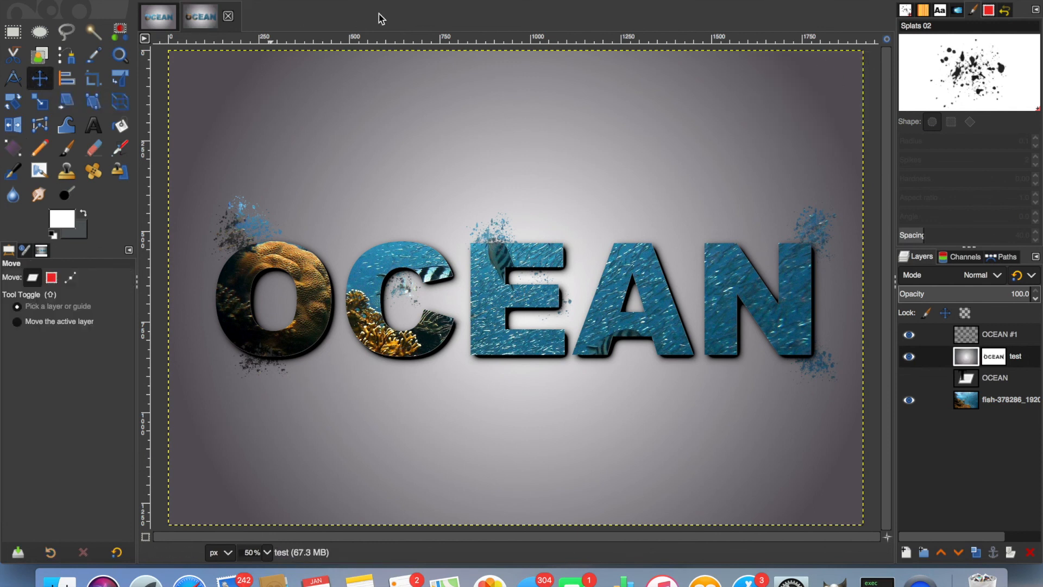